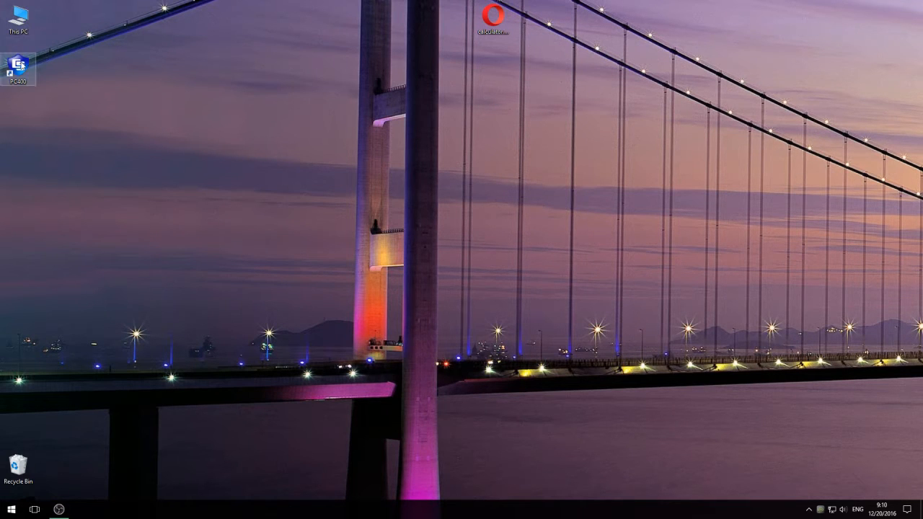
- Launch PC400 Datalogger Support Software from its desktop shortcut
double_click(19, 65)
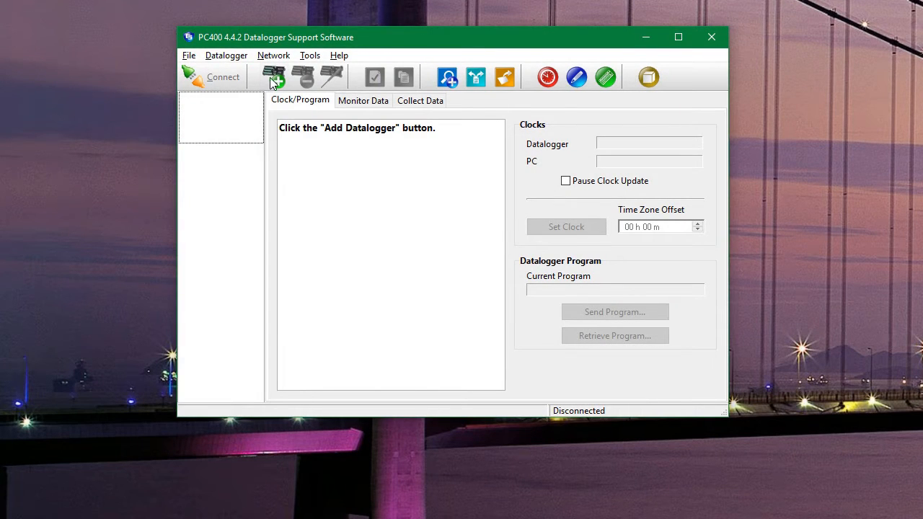
- Add a CR800Series datalogger named 'CR800 Demo' in the EZSetup wizard
click(273, 76)
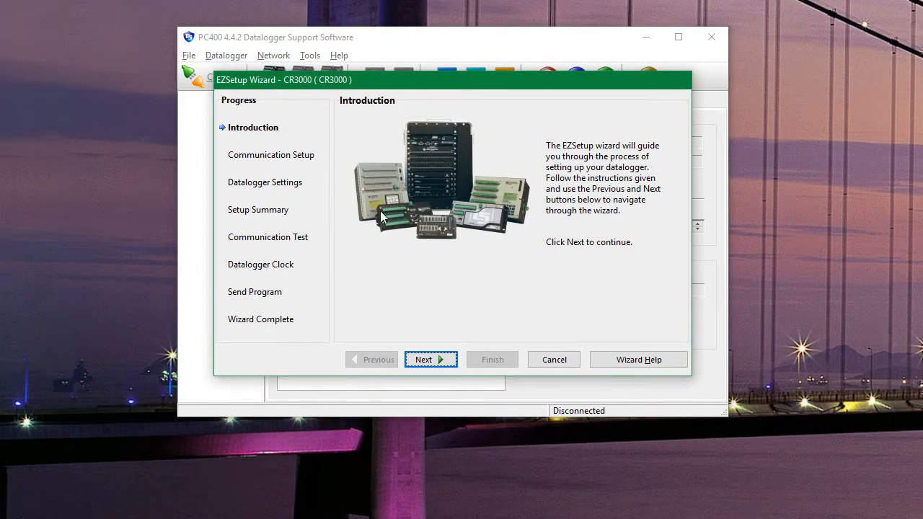
click(429, 360)
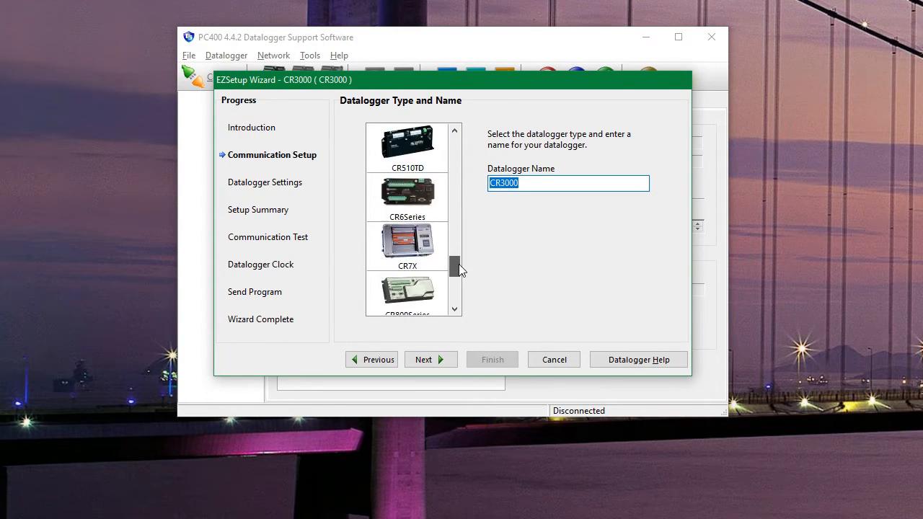
click(406, 245)
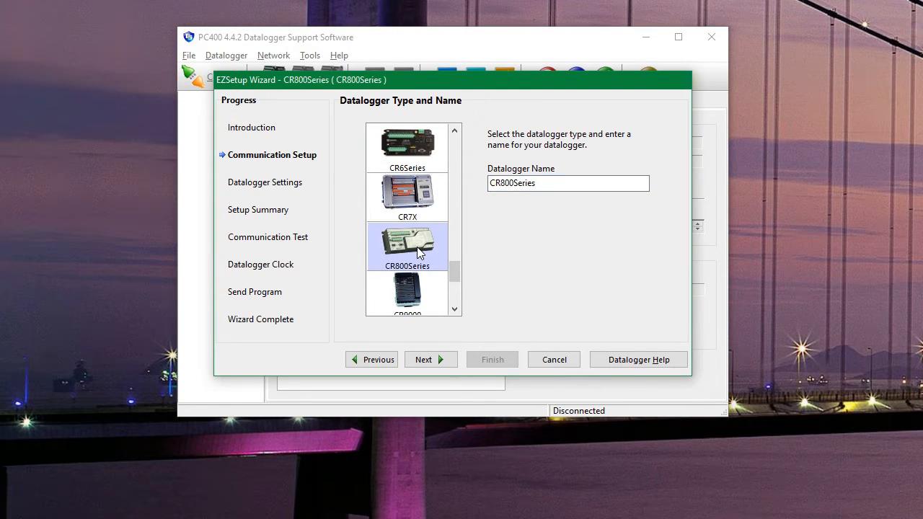
click(568, 183)
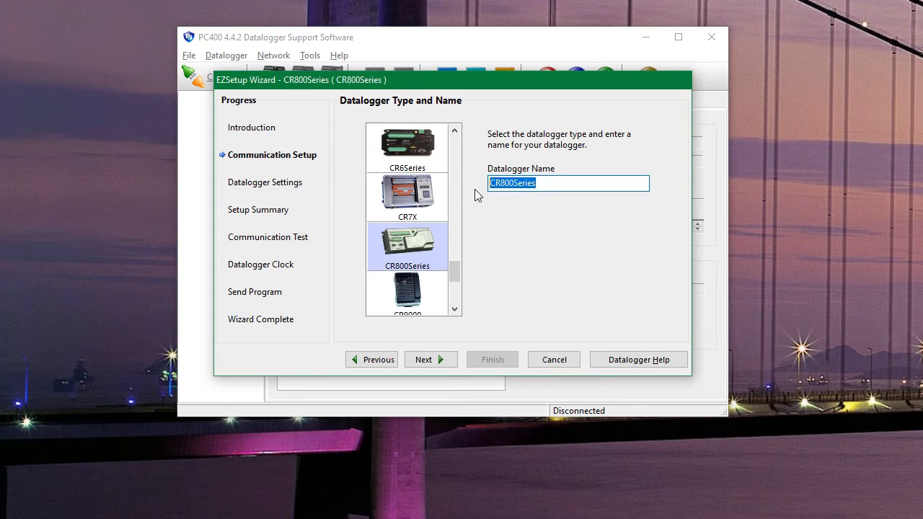
mouse_move(563, 257)
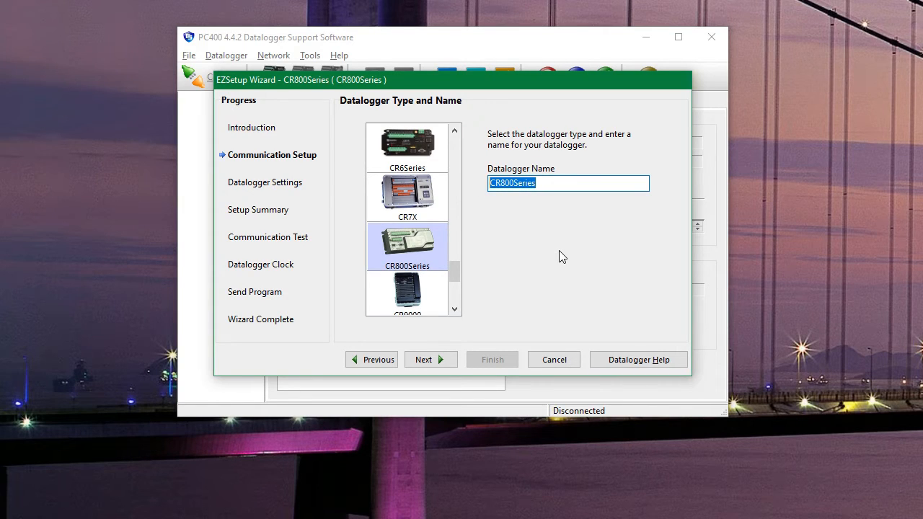
text(CR800)
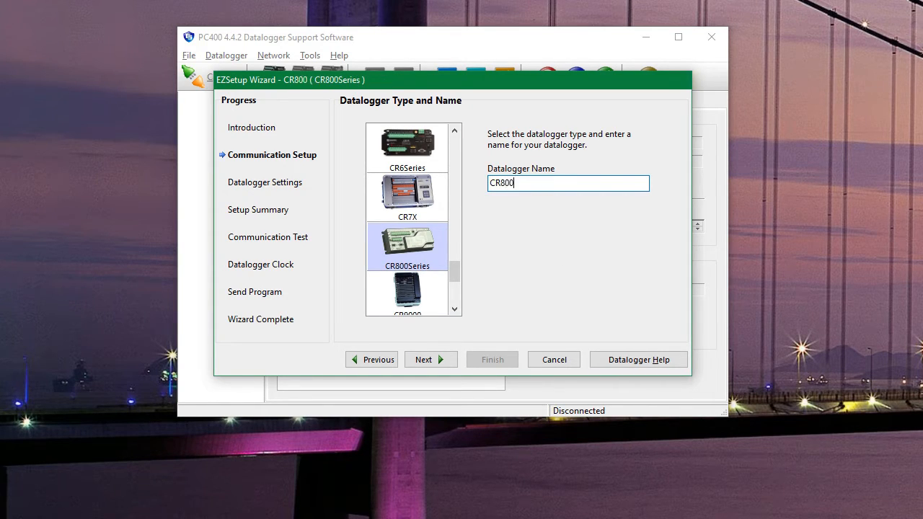
text(Demo)
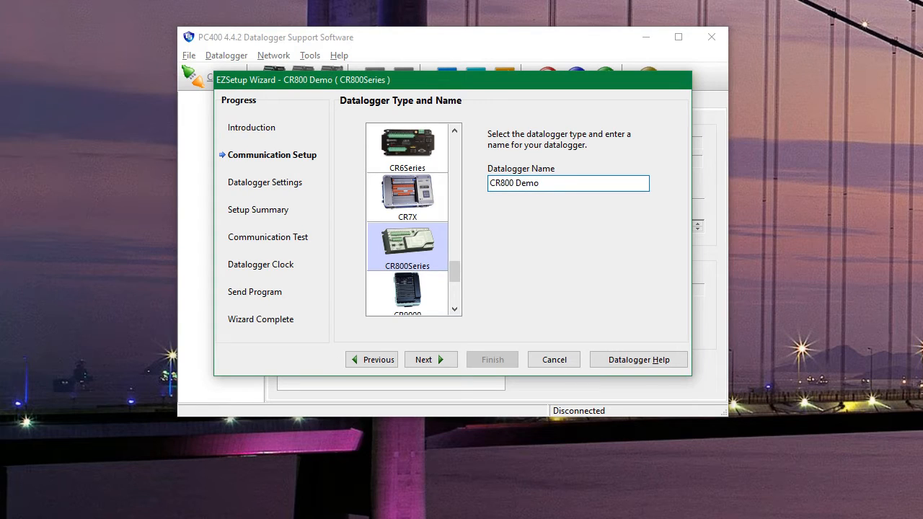
- Choose Direct Connect using the Prolific USB-to-Serial Comm Port (COM5)
click(431, 359)
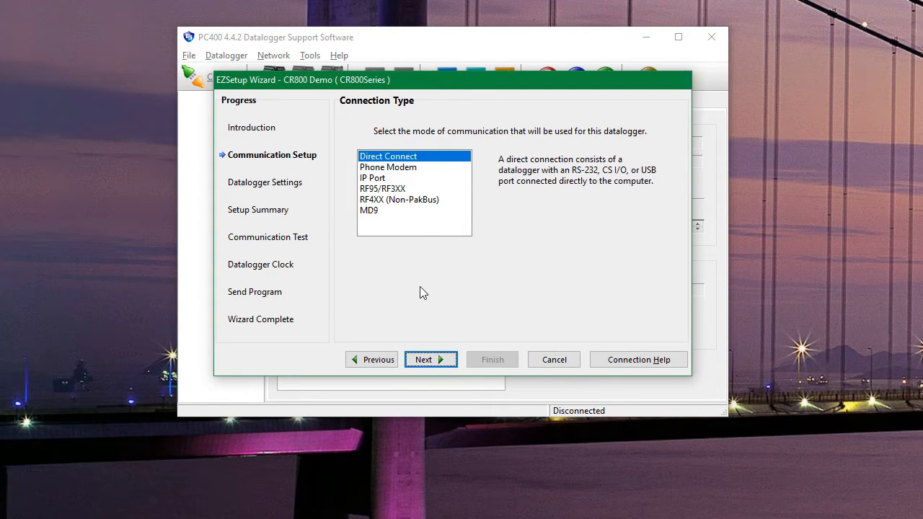
mouse_move(441, 186)
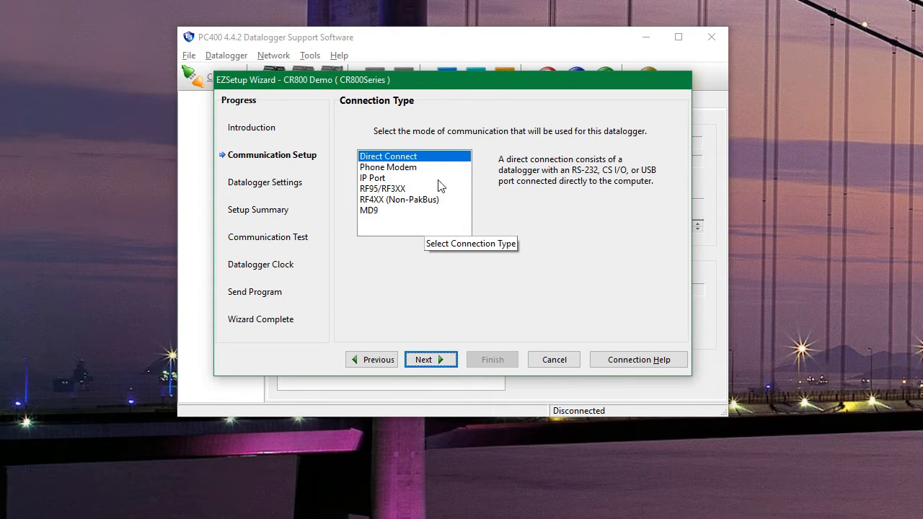
click(431, 359)
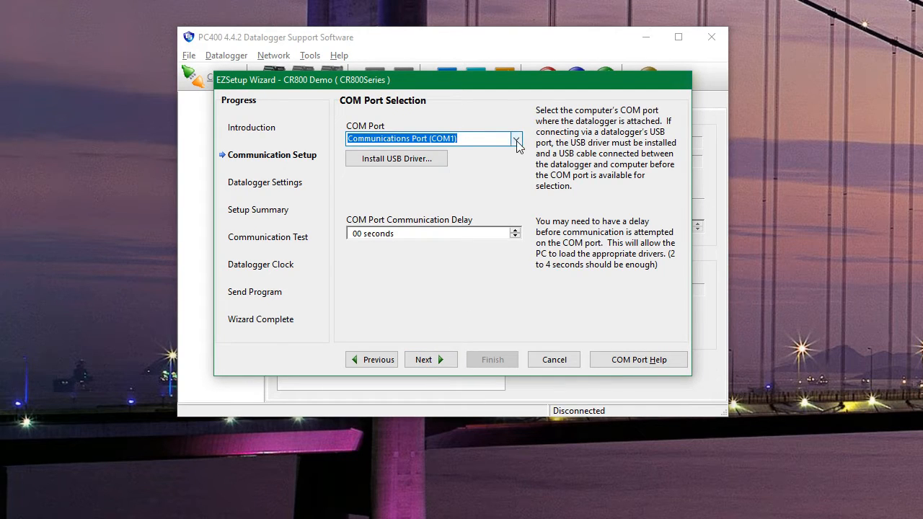
click(516, 139)
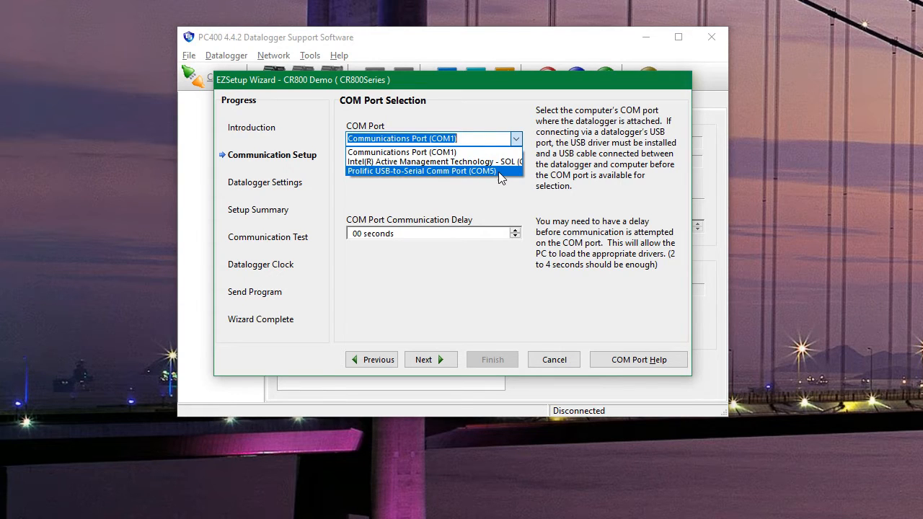
click(421, 171)
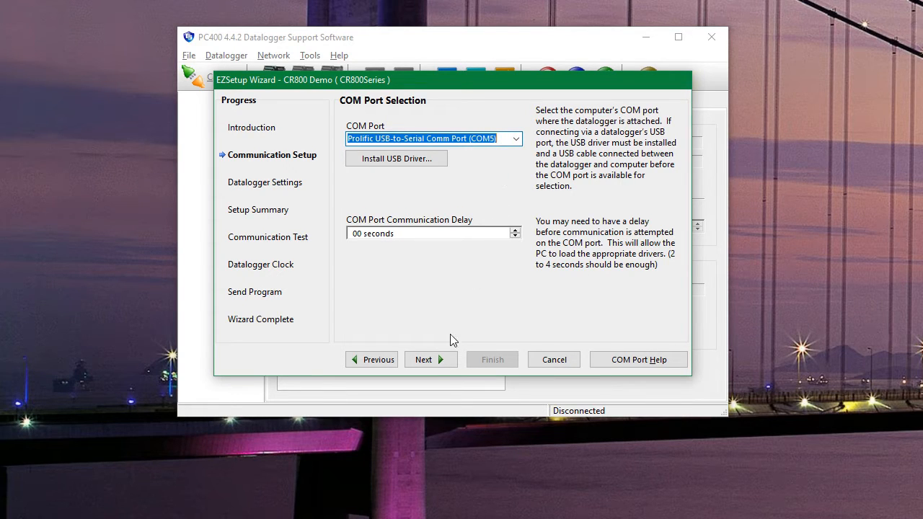
- Accept baud rate 115200, PakBus address 1 and security code 0 defaults
click(429, 359)
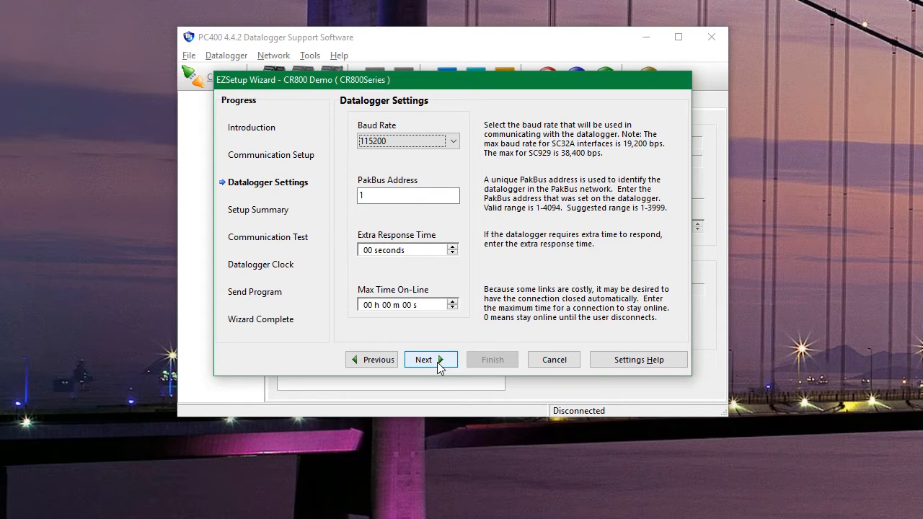
click(408, 195)
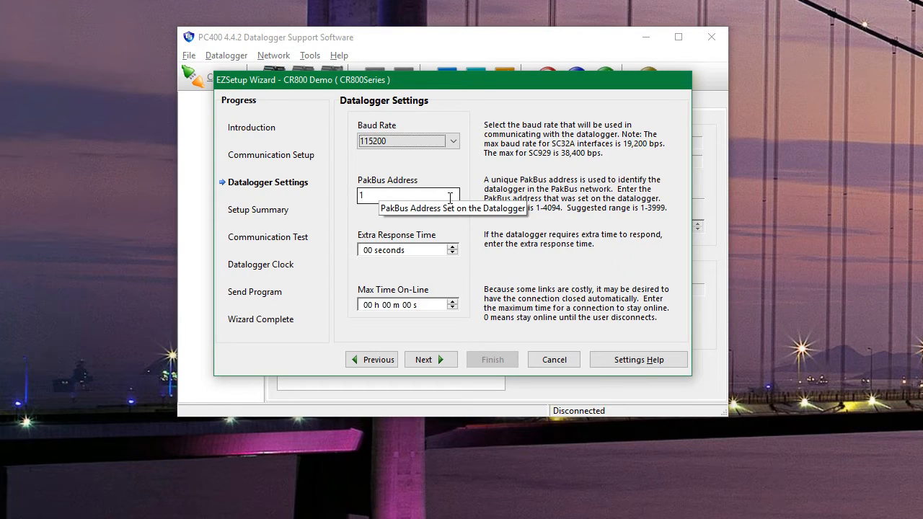
mouse_move(479, 290)
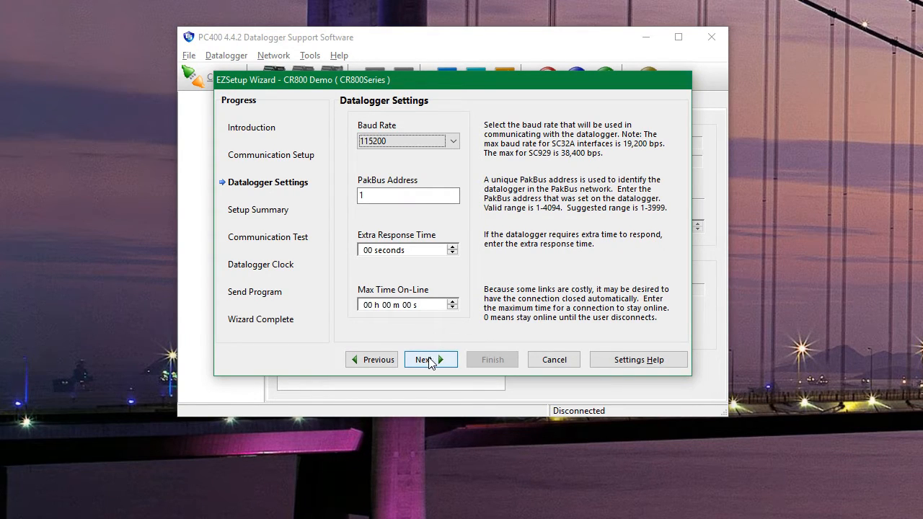
click(427, 359)
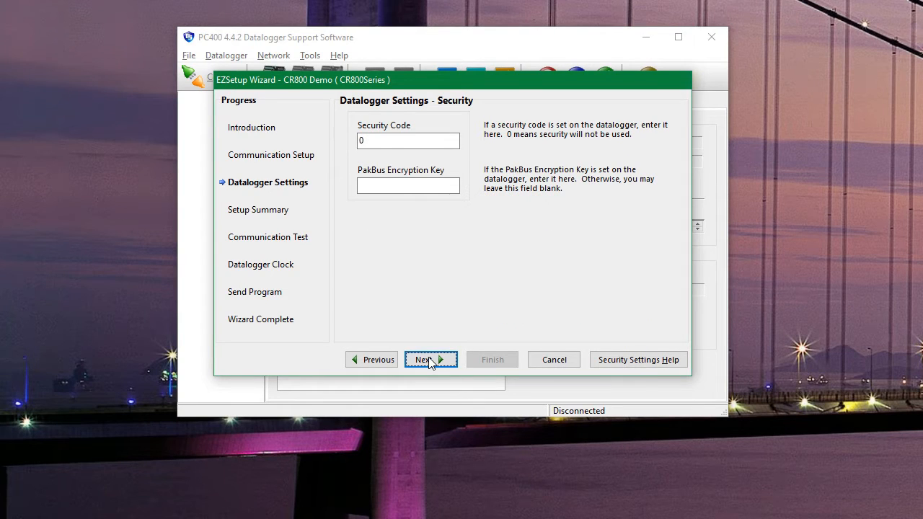
click(428, 359)
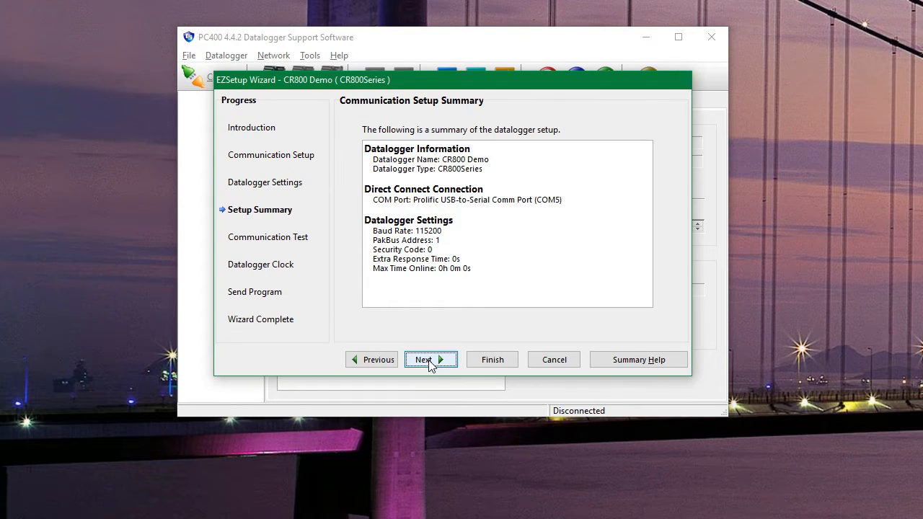
- Run the communication test with CR800 Demo until it succeeds
click(426, 360)
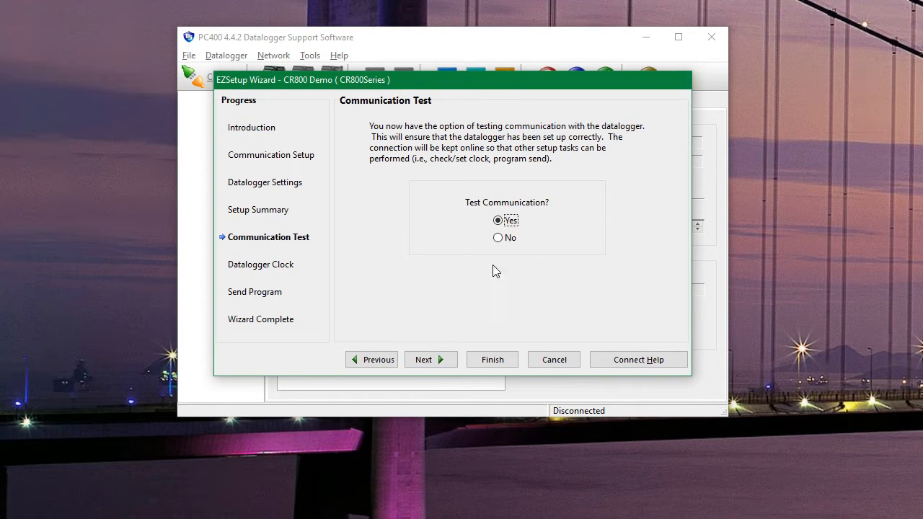
click(424, 359)
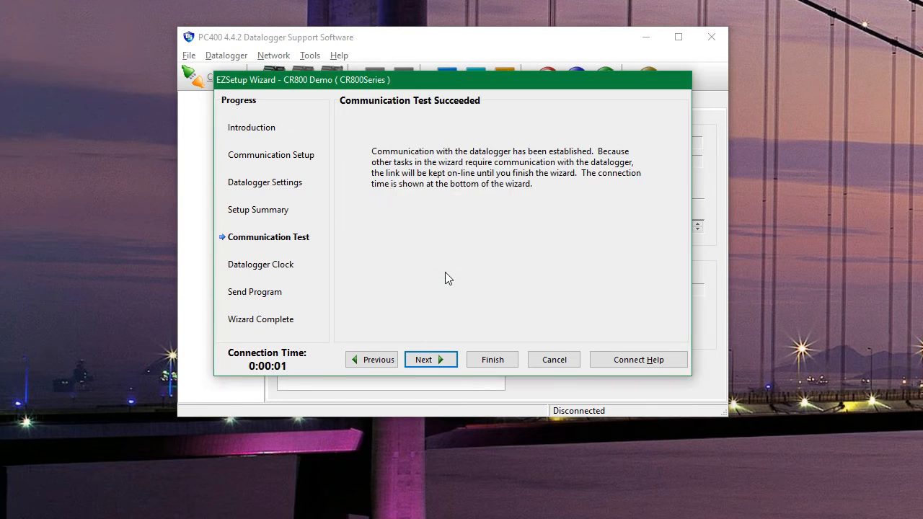
mouse_move(402, 110)
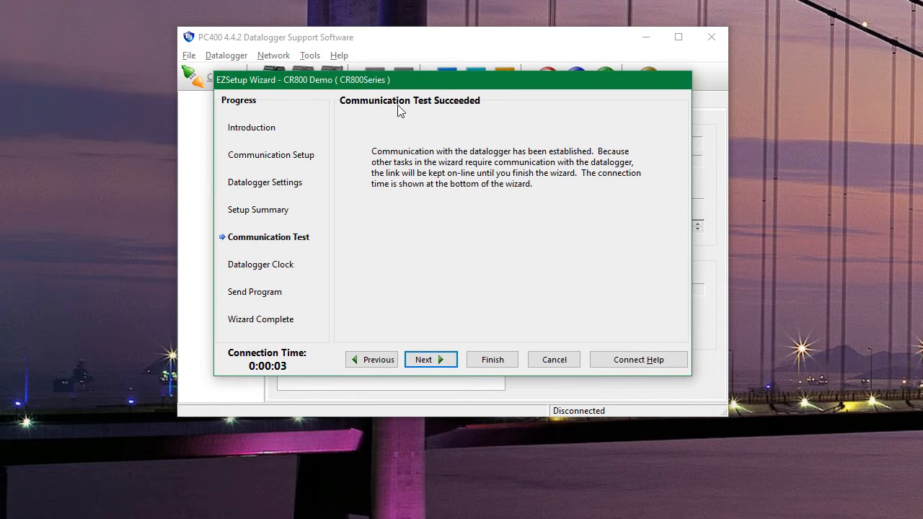
mouse_move(455, 295)
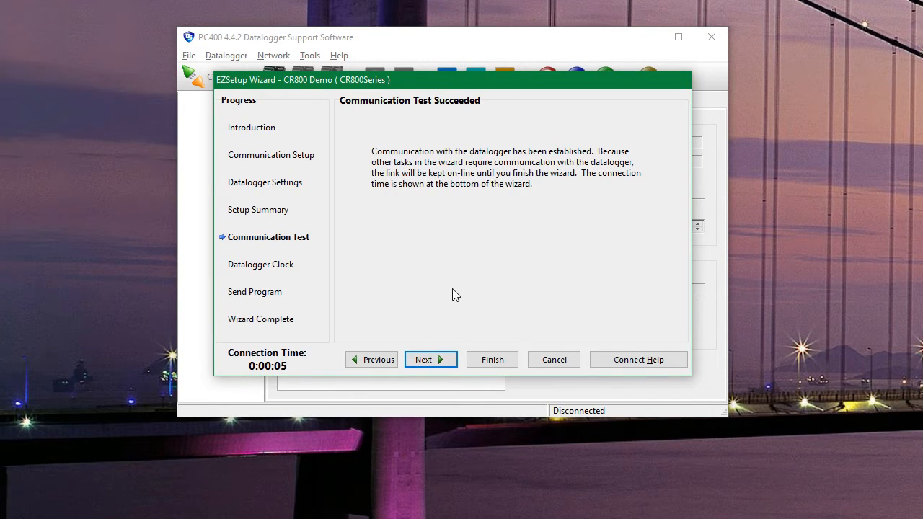
- Sync the CR800 Demo clock to the computer time, 12/20/2016 09:11:46
click(428, 360)
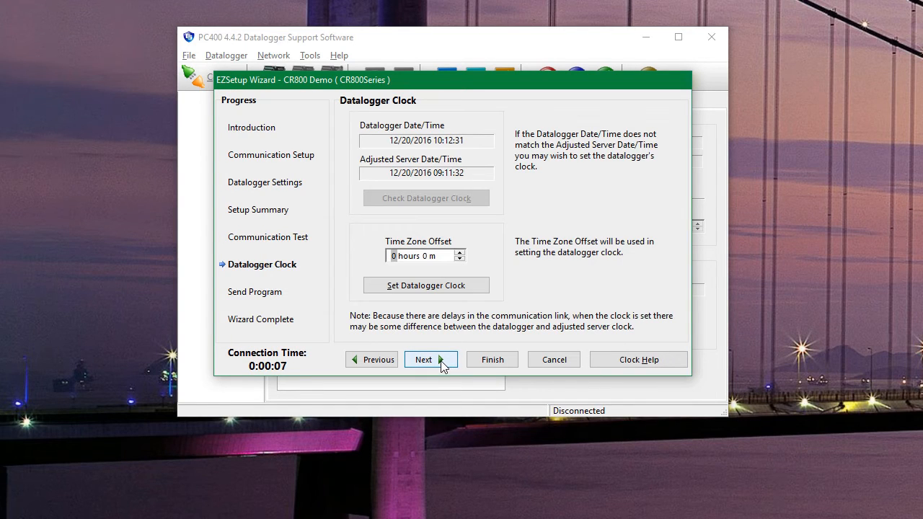
mouse_move(436, 345)
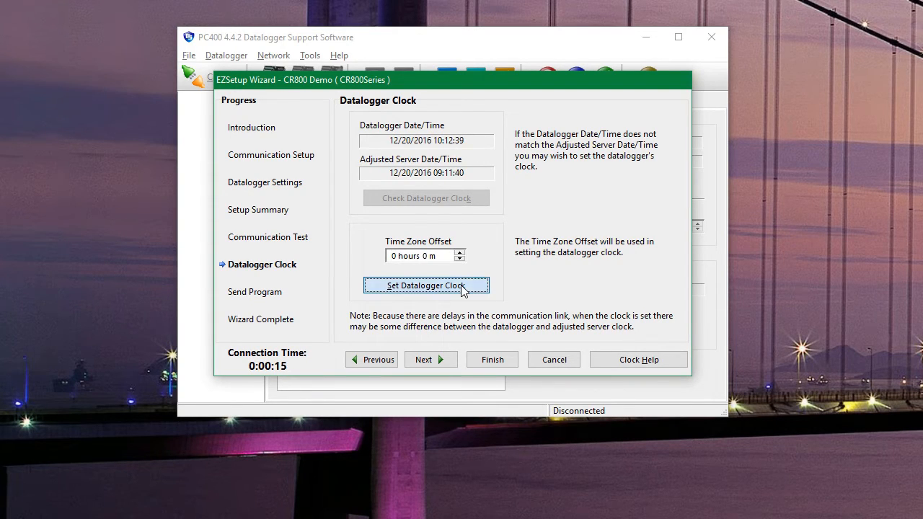
click(425, 285)
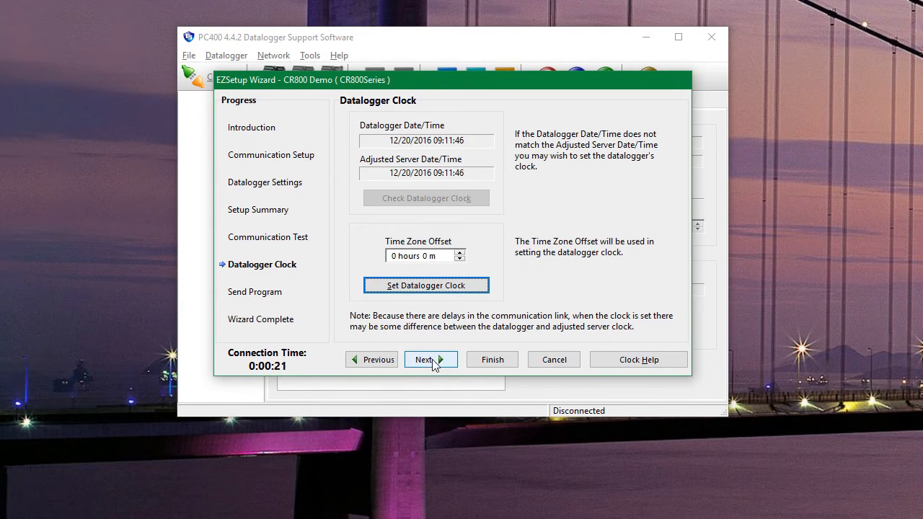
- Skip the Send Program step and finish the EZSetup wizard
click(426, 359)
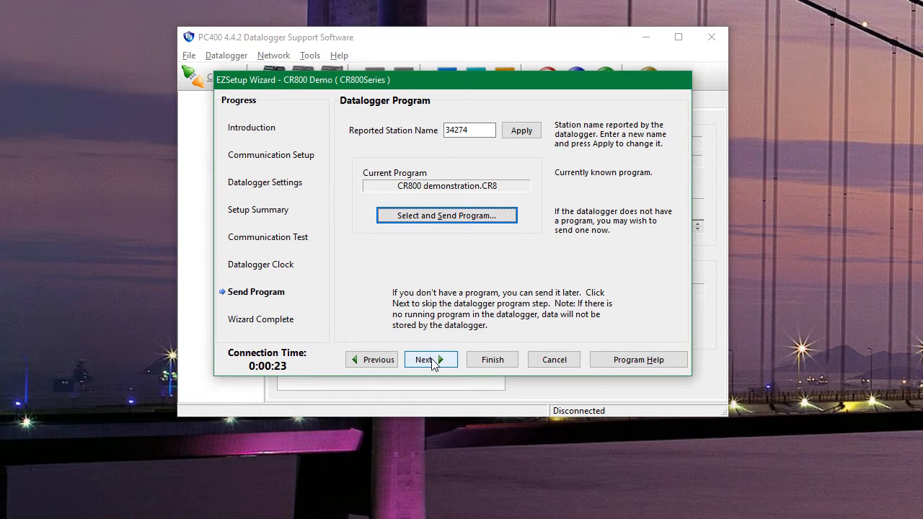
mouse_move(464, 265)
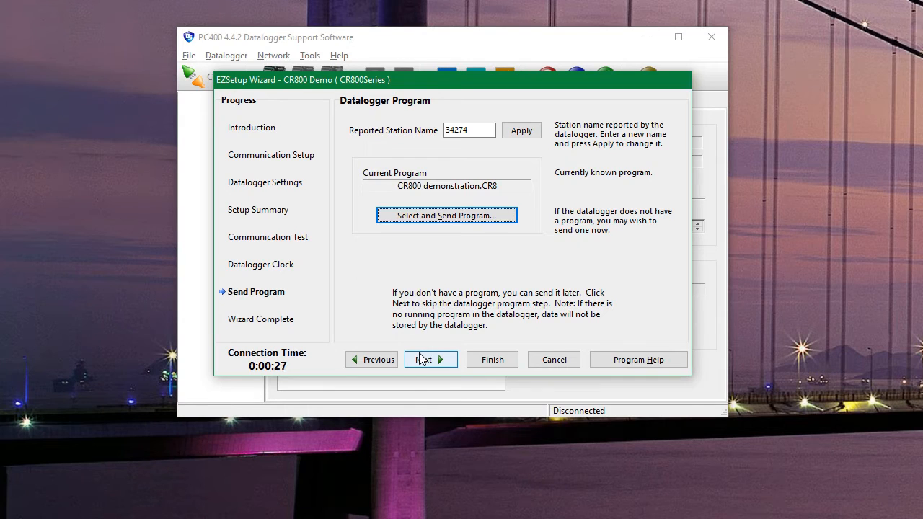
click(426, 359)
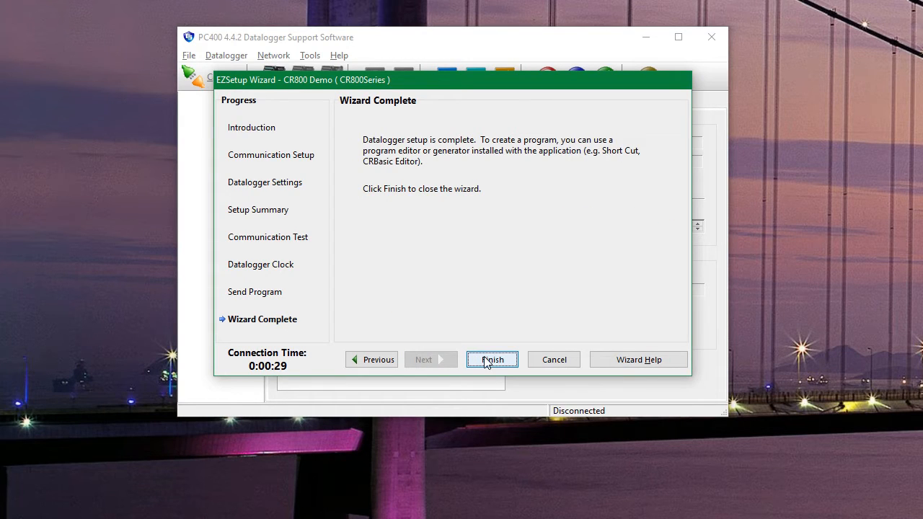
click(492, 359)
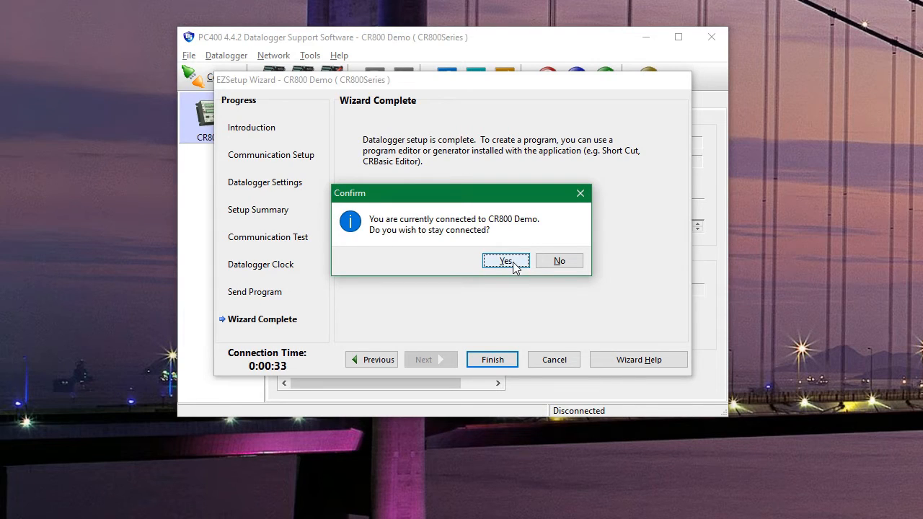
- Confirm staying connected to CR800 Demo after the wizard closes
click(505, 260)
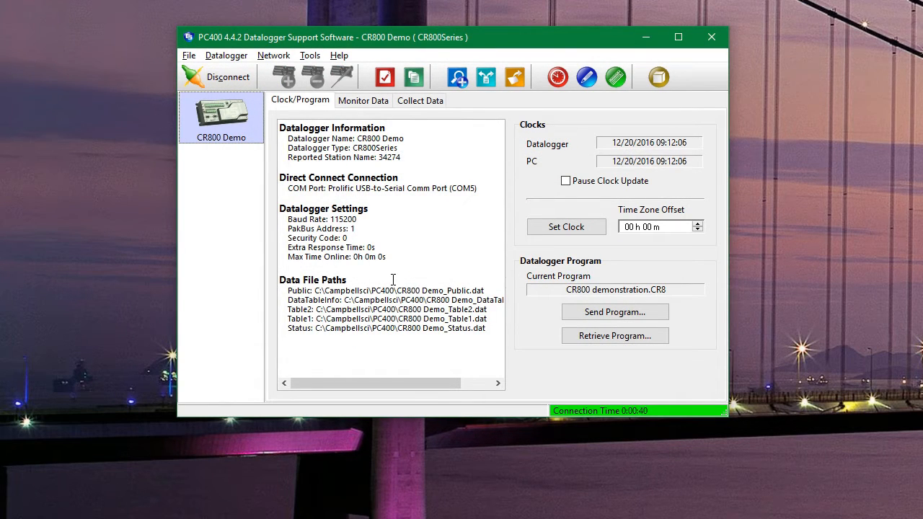
mouse_move(585, 134)
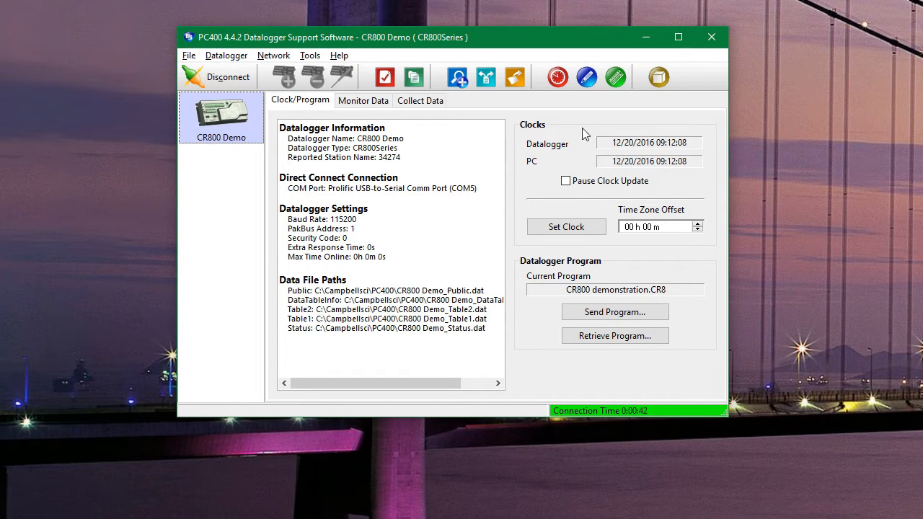
mouse_move(557, 77)
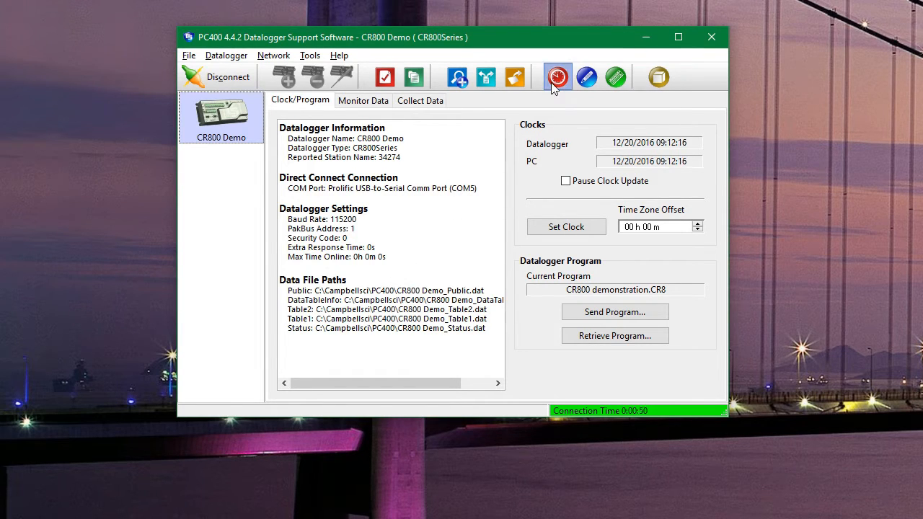
mouse_move(547, 121)
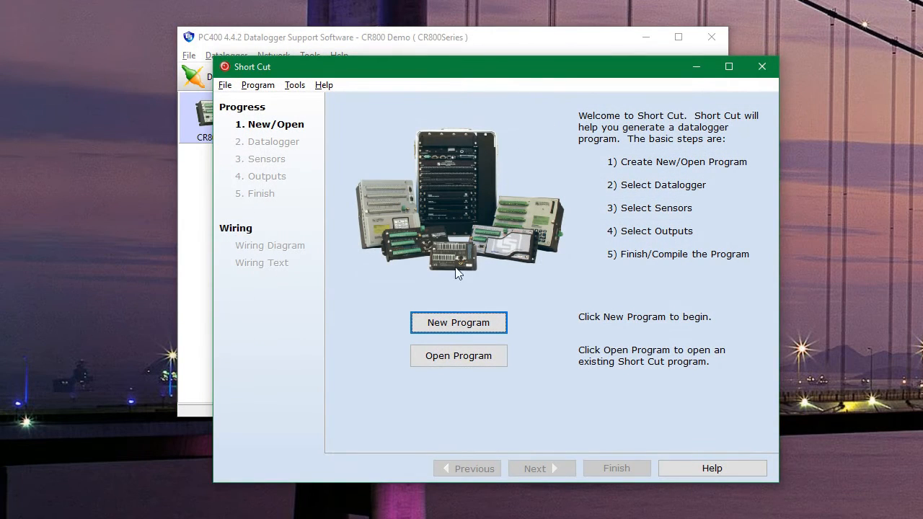
mouse_move(458, 323)
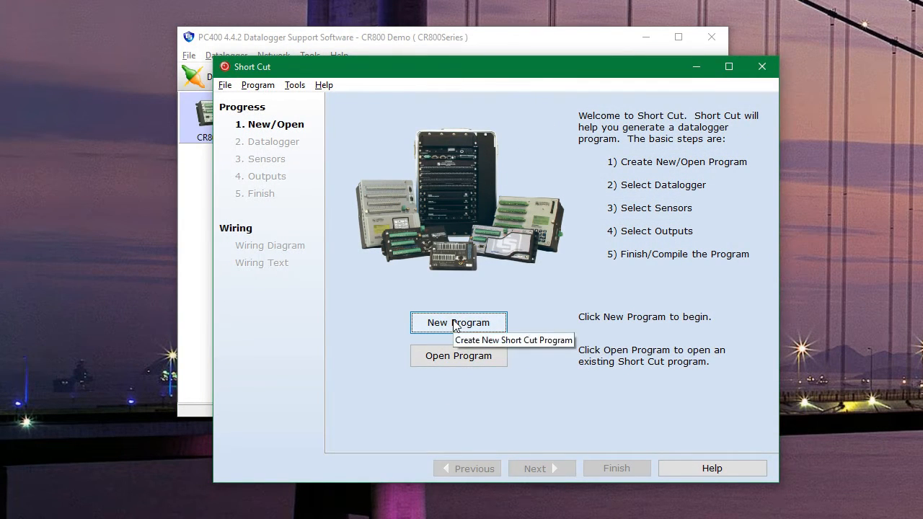
- Create a new CR800 Series Short Cut program with a 10-second scan interval
click(458, 323)
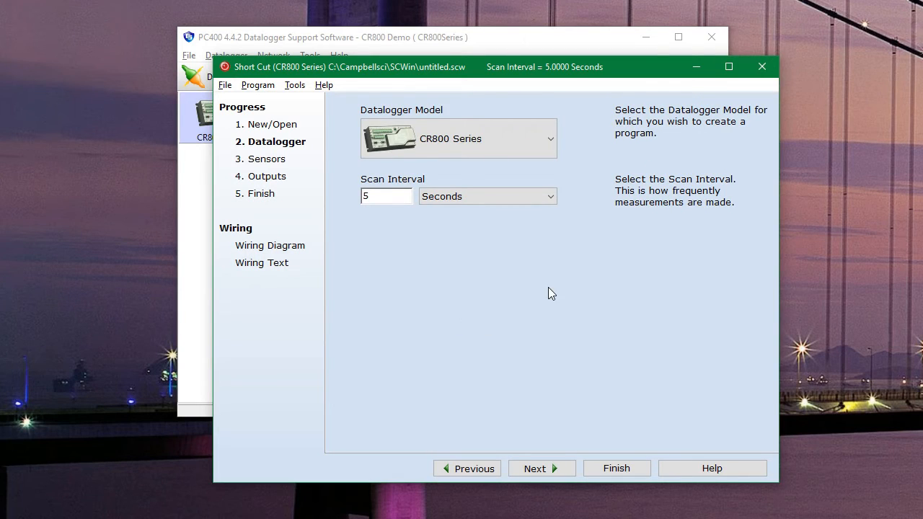
click(549, 139)
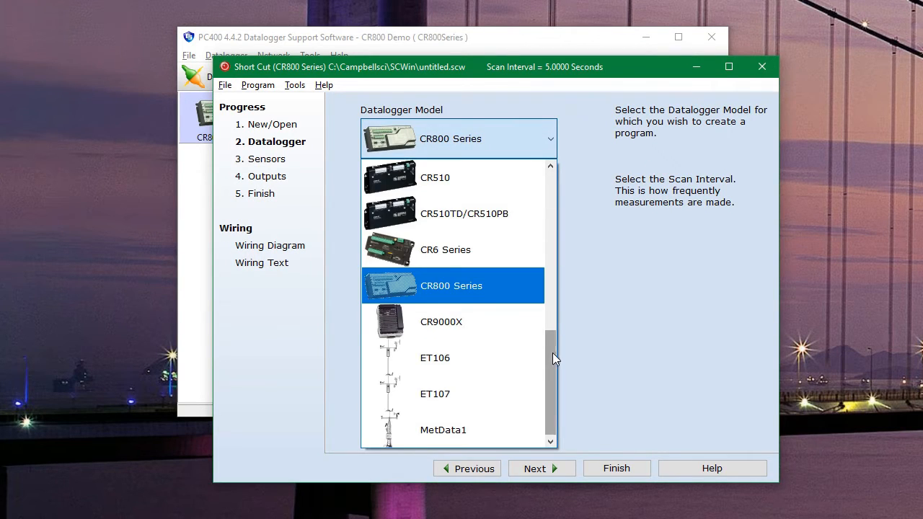
click(445, 249)
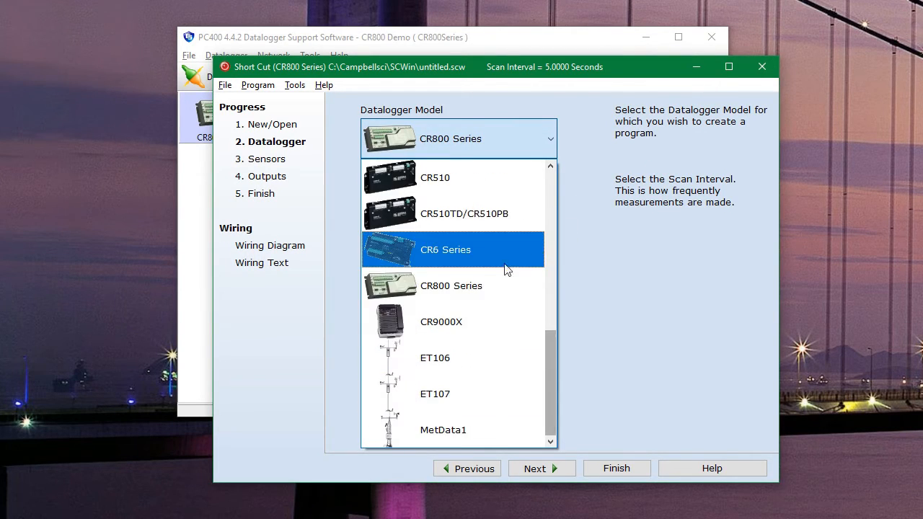
click(452, 285)
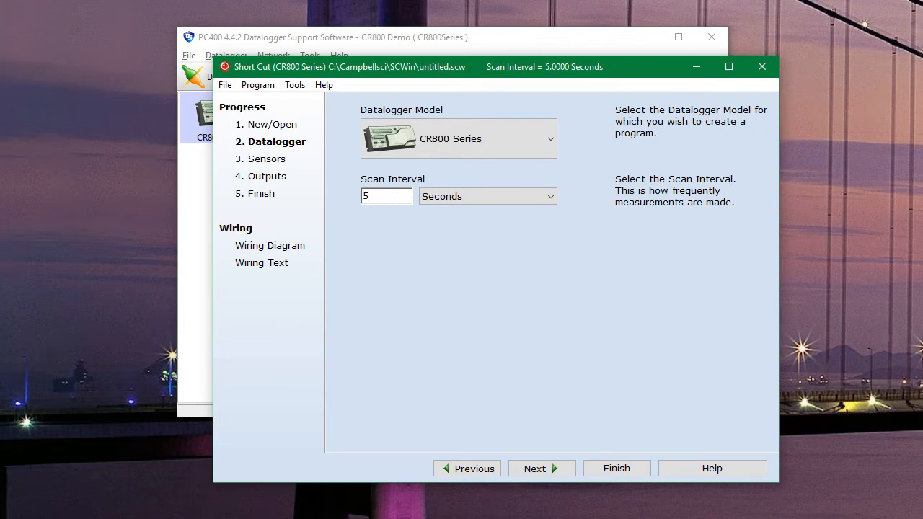
text(10)
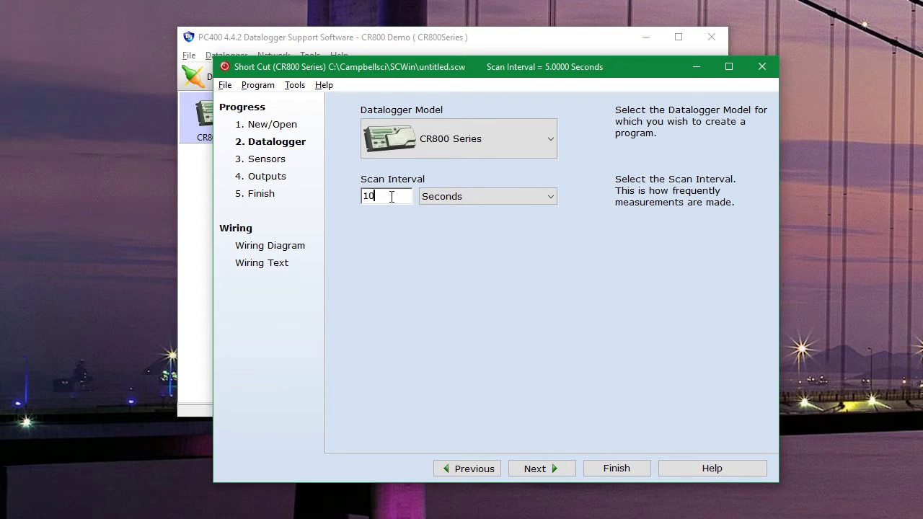
mouse_move(278, 164)
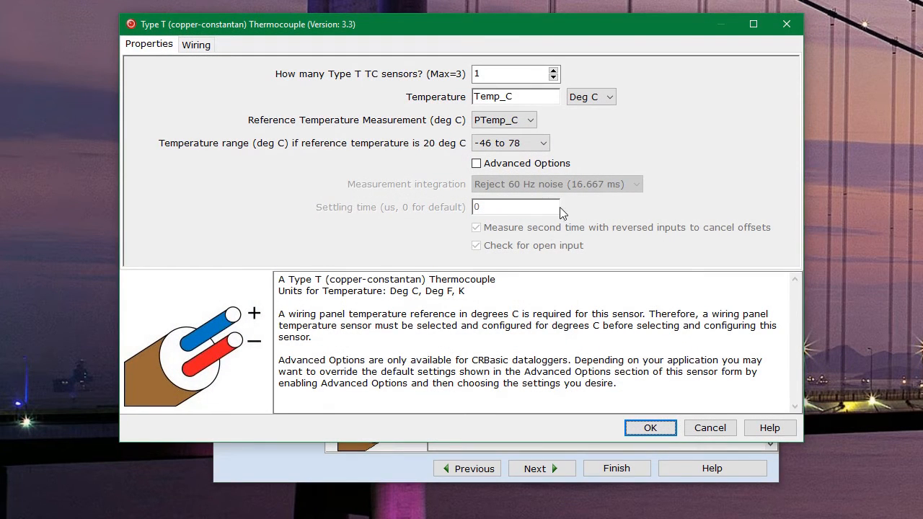
- Set the Type T thermocouple's temperature units to Deg F and add it
click(612, 97)
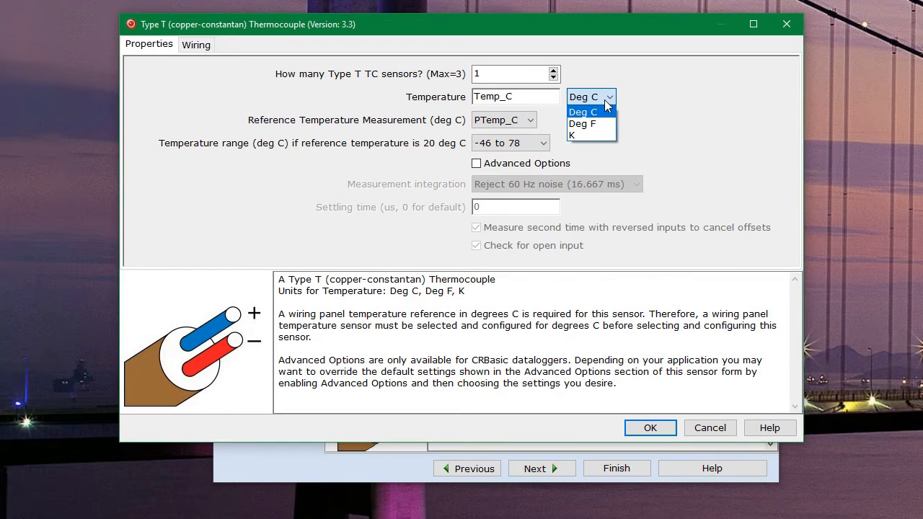
click(581, 124)
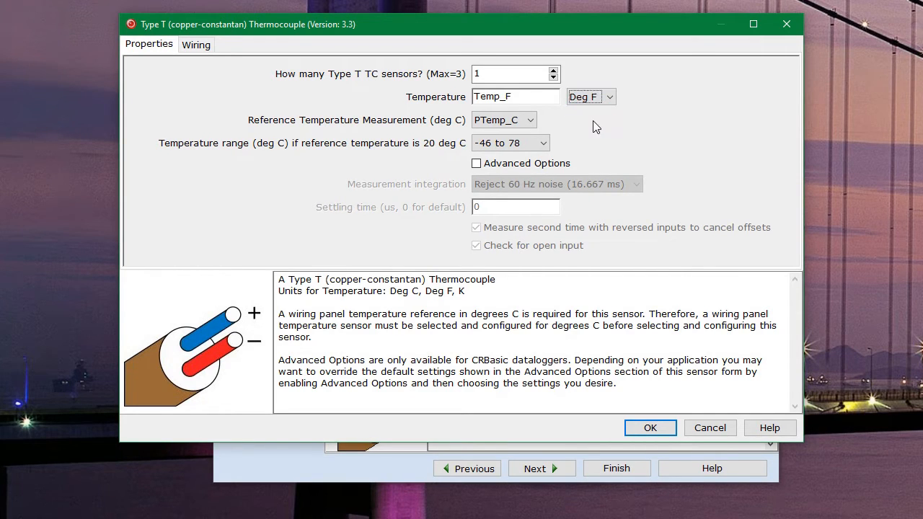
mouse_move(582, 134)
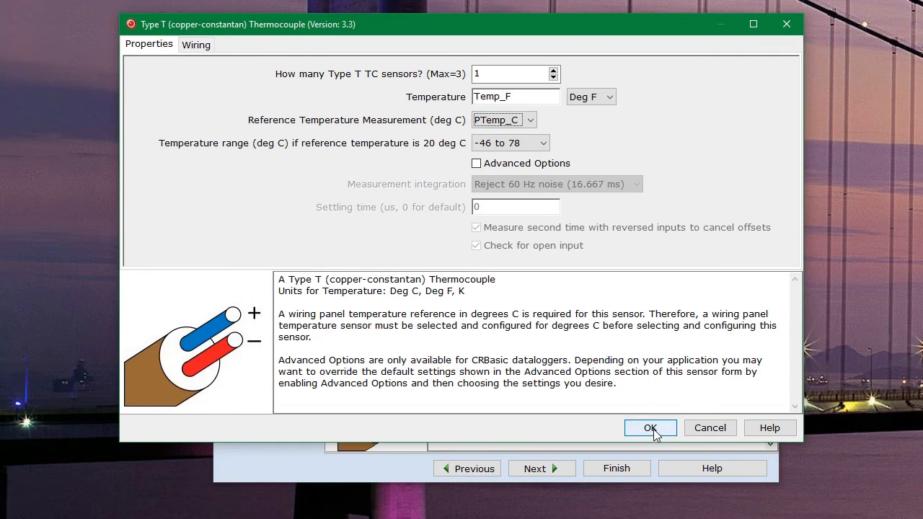
click(650, 428)
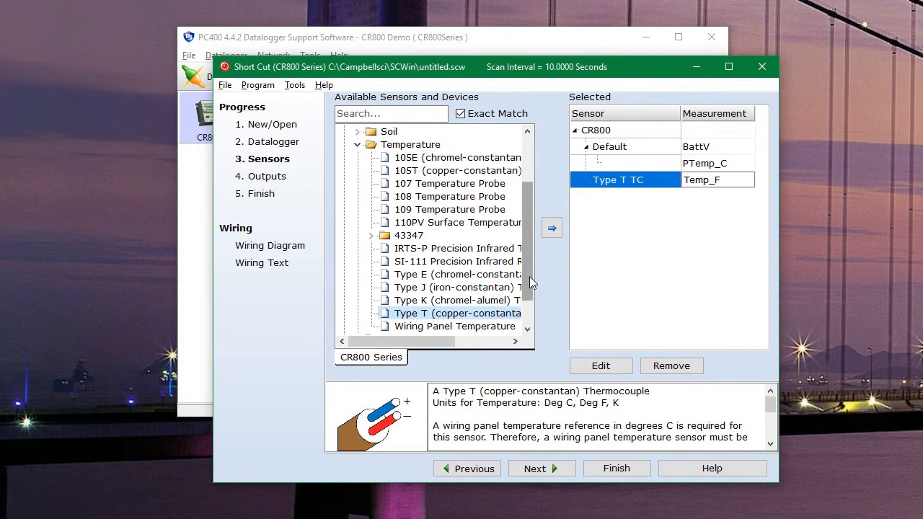
- Add the CS700 Rain Gauge from Meteorological > Precipitation, reporting rainfall in inches
scroll(up, 3)
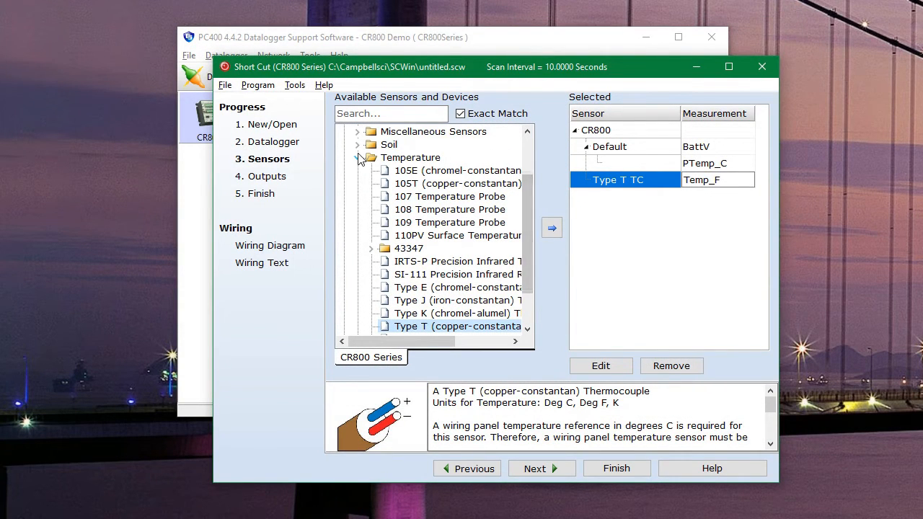
click(357, 157)
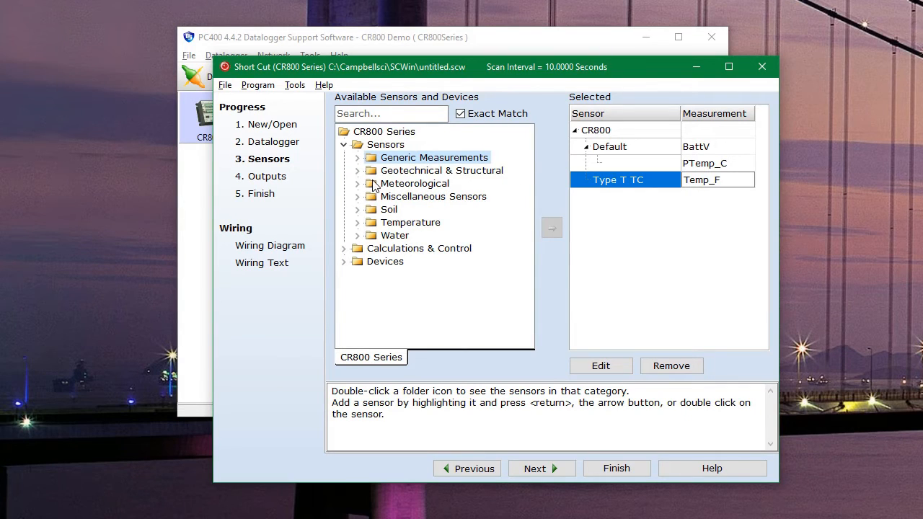
mouse_move(361, 189)
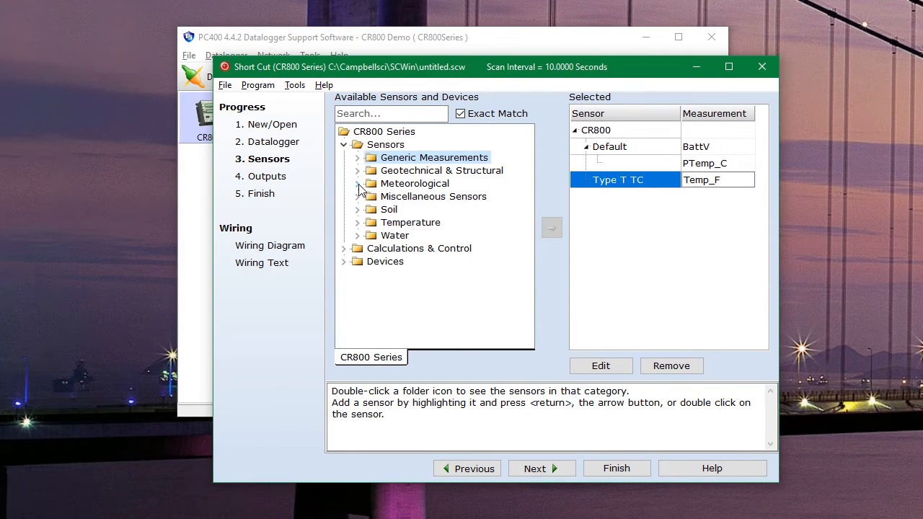
double_click(415, 183)
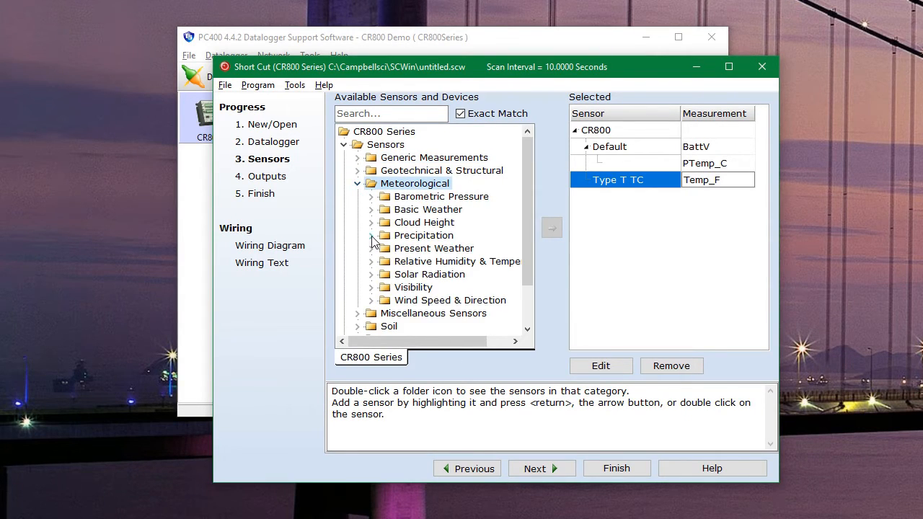
double_click(427, 222)
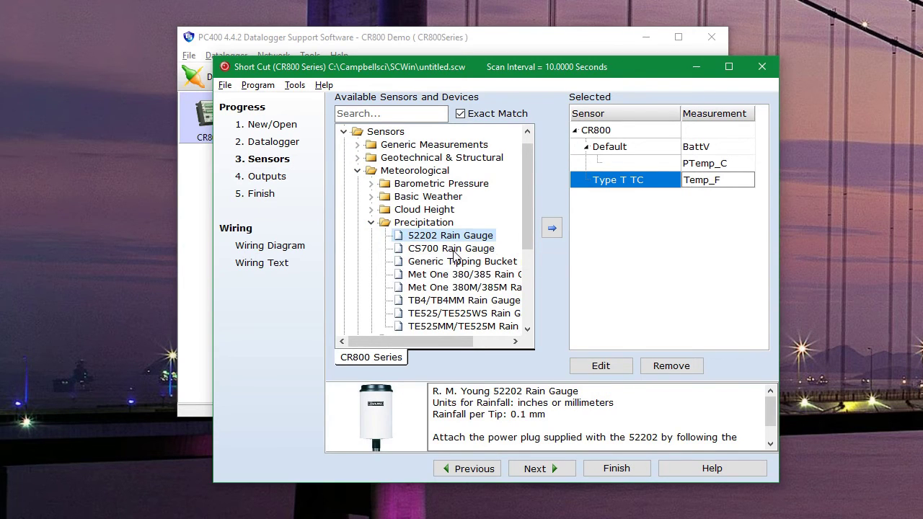
click(451, 248)
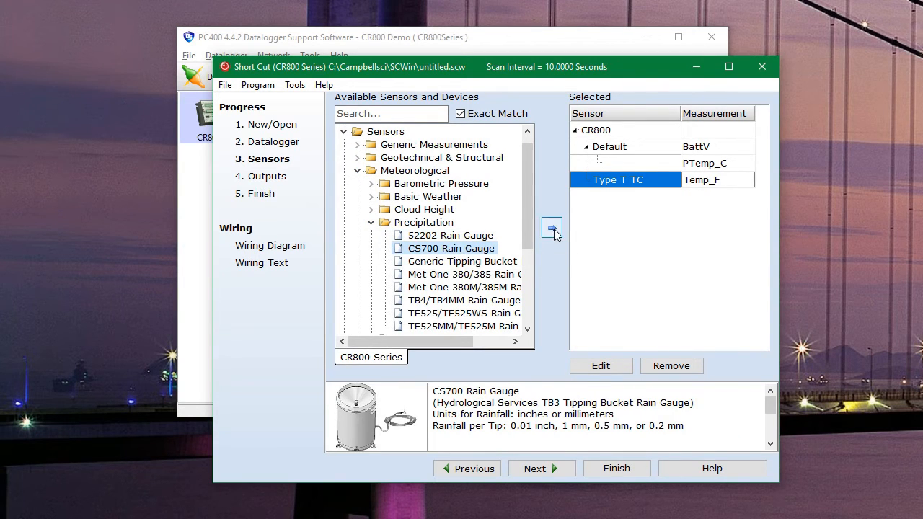
click(552, 228)
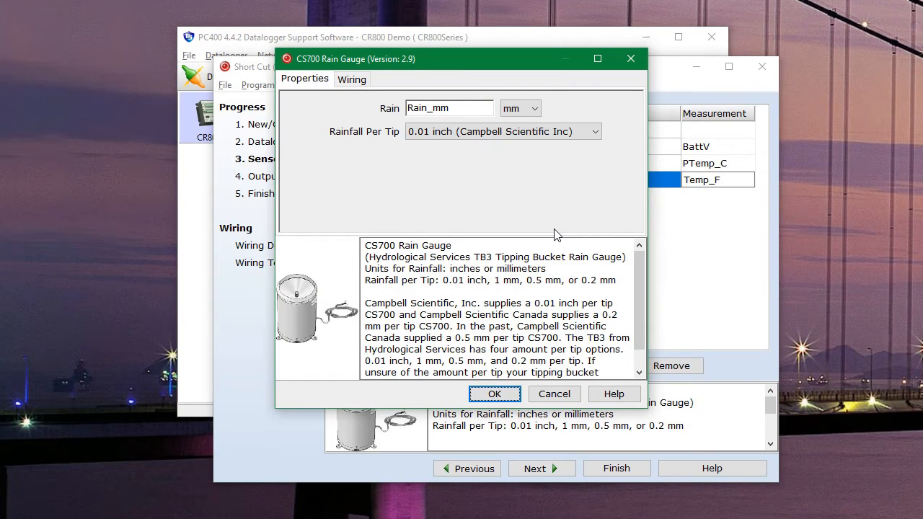
click(534, 108)
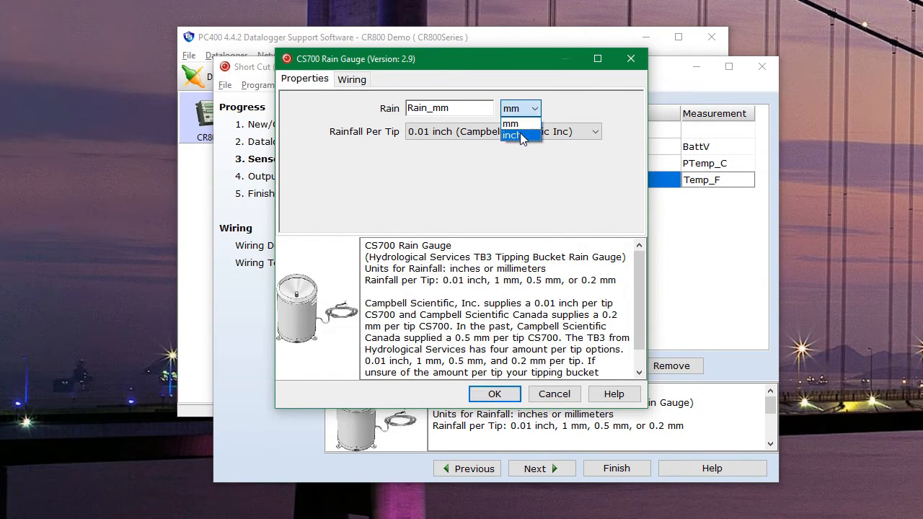
click(512, 135)
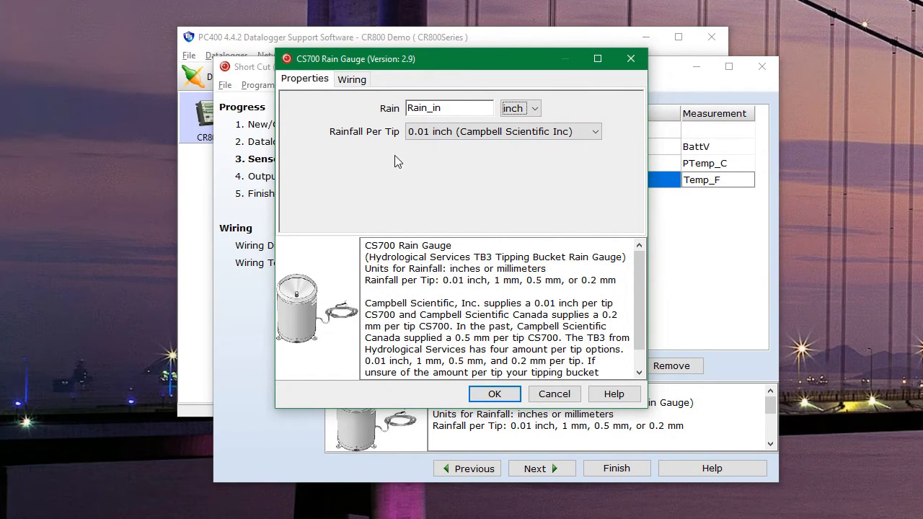
click(495, 394)
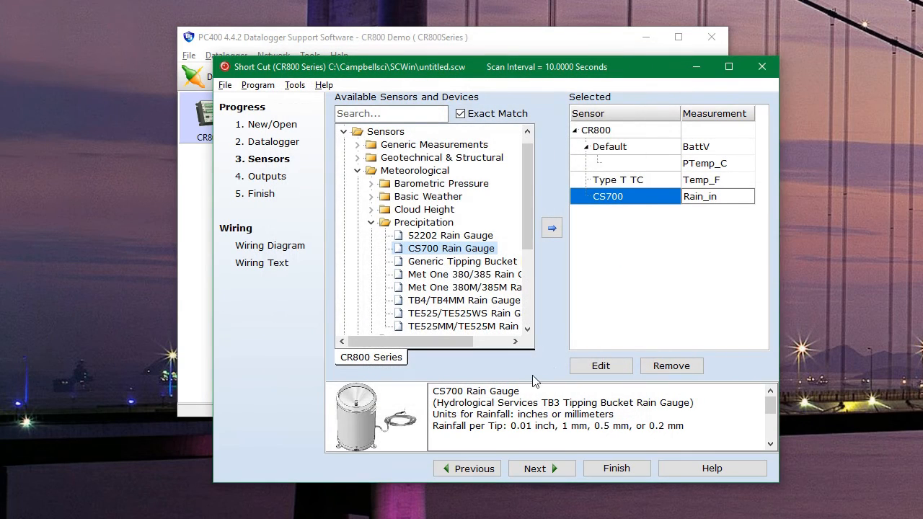
mouse_move(678, 182)
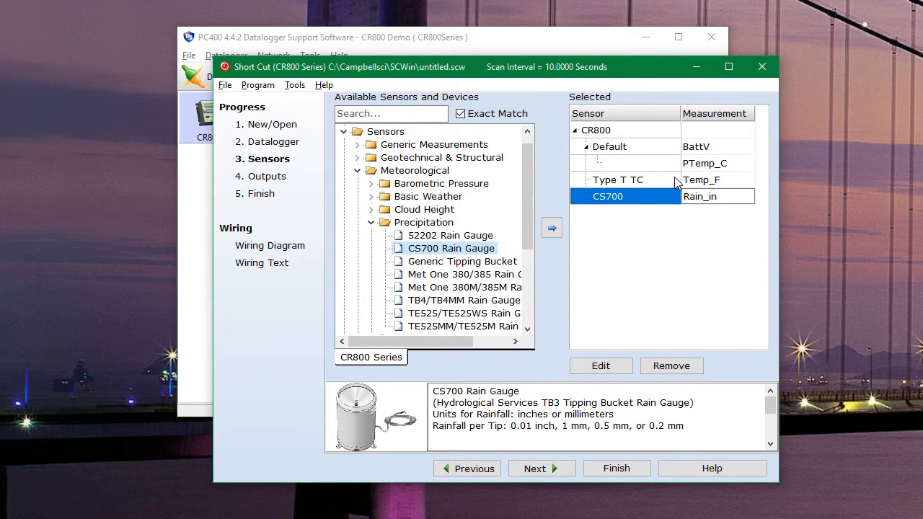
- Review the Type T thermocouple settings and close them without changes
click(617, 179)
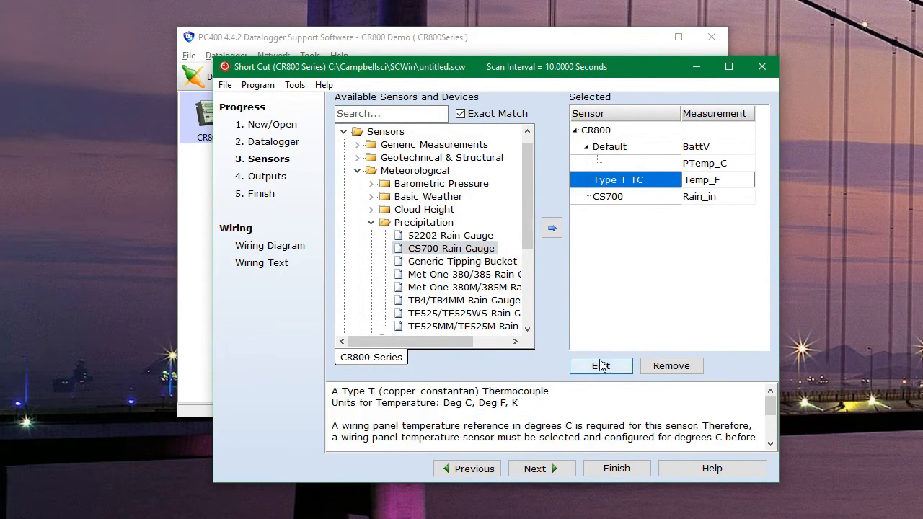
click(601, 366)
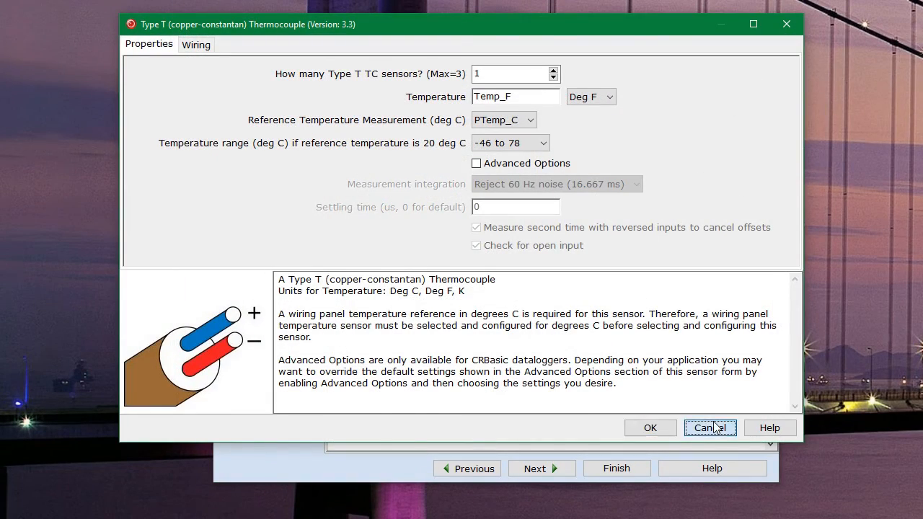
click(710, 428)
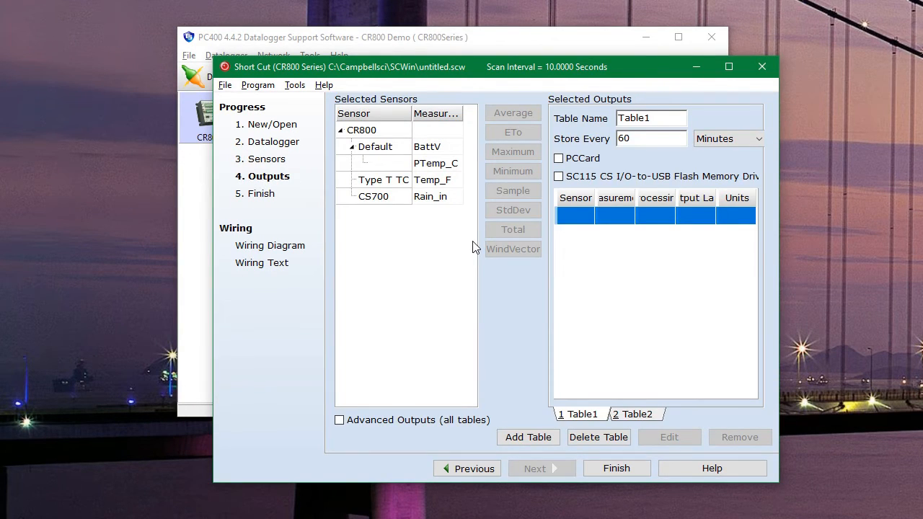
mouse_move(583, 282)
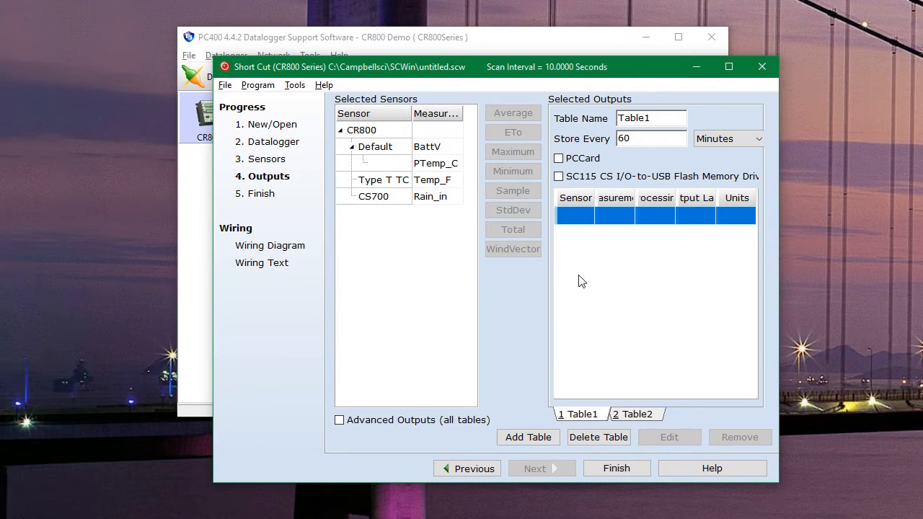
mouse_move(670, 213)
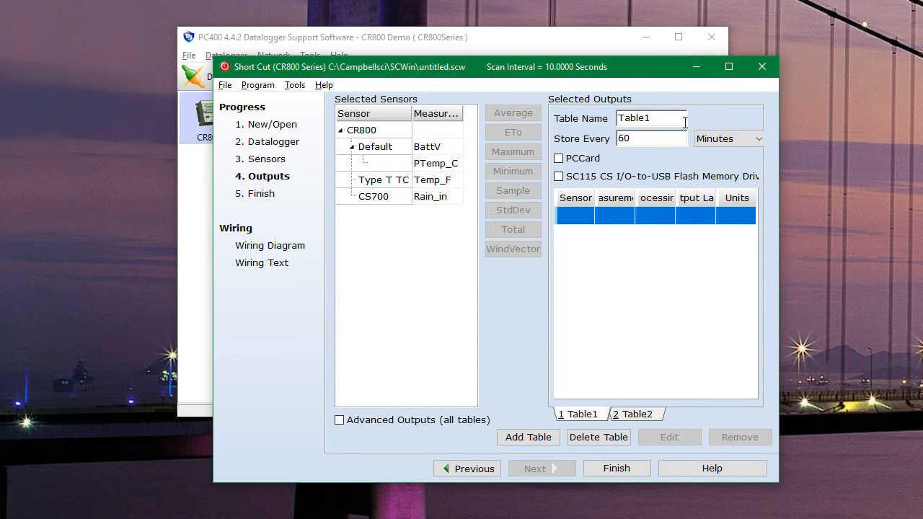
mouse_move(672, 117)
text(Se)
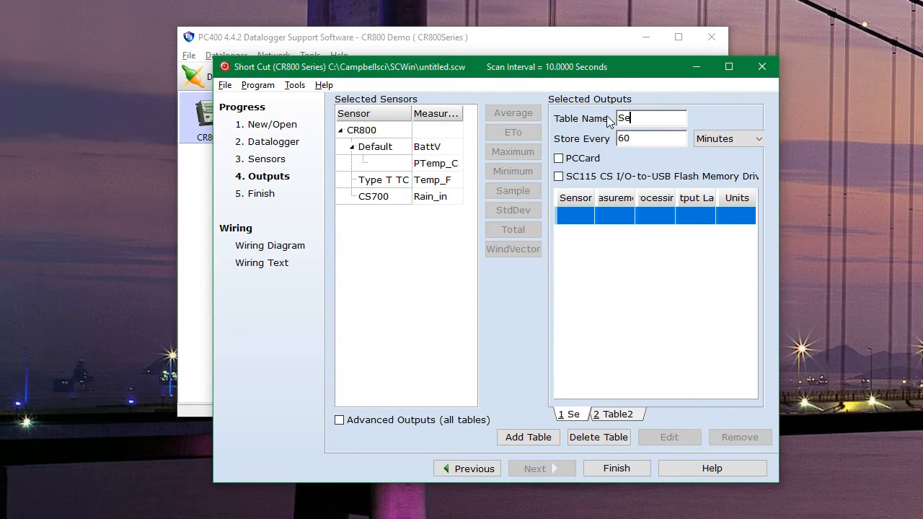
- Name the first output table 'Sensors' and set Store Every to 5 Minutes
text(nsors)
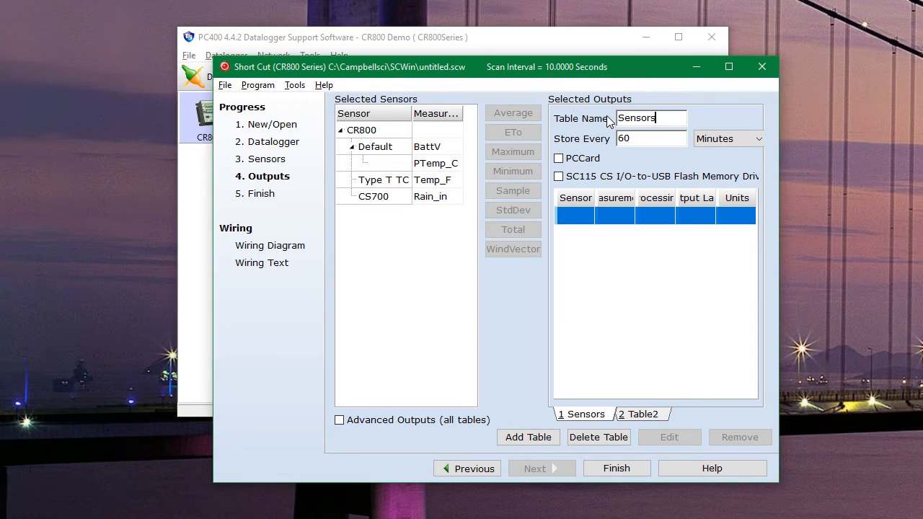
click(651, 138)
text(5)
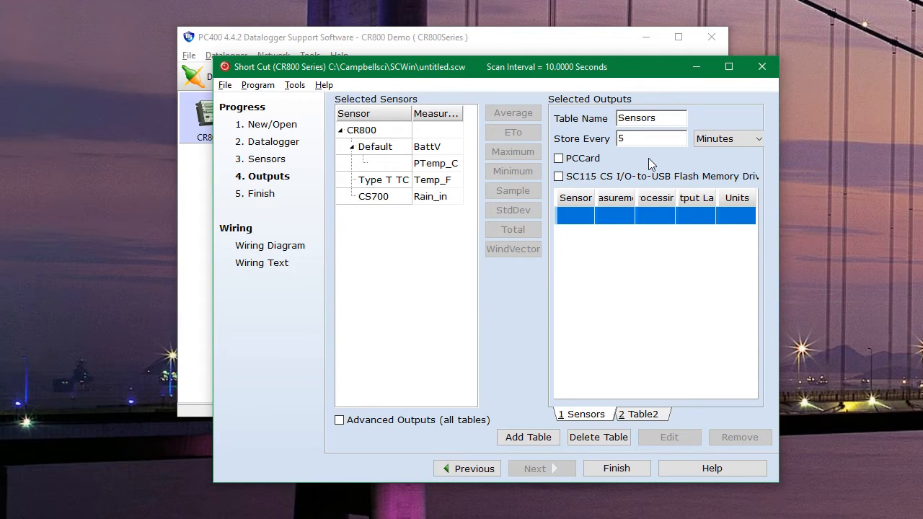
click(758, 139)
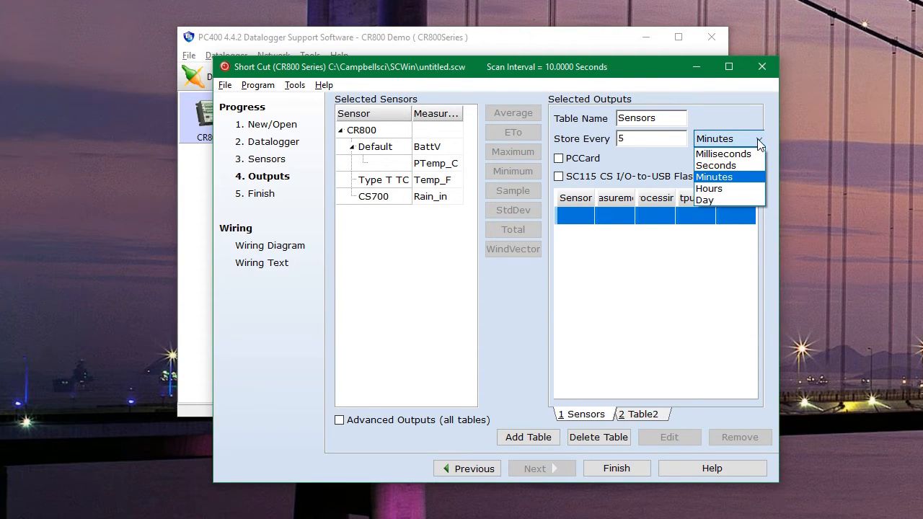
click(714, 177)
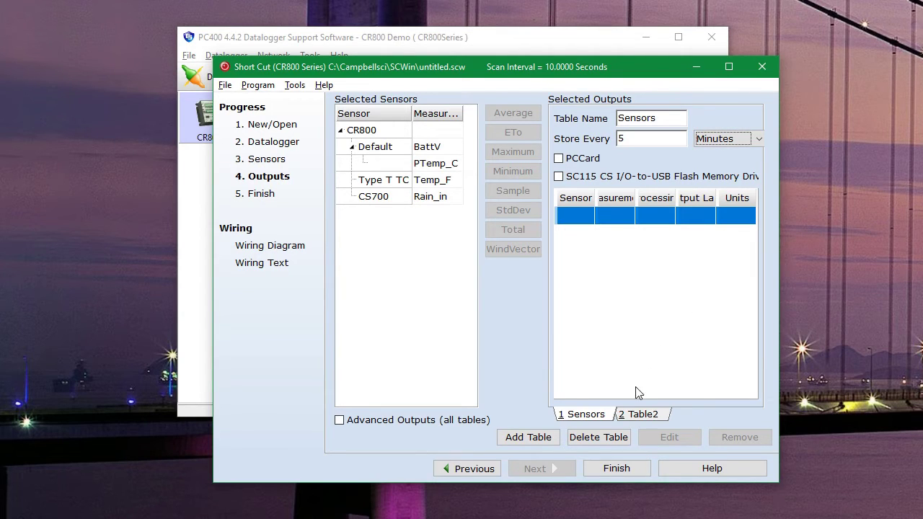
click(383, 180)
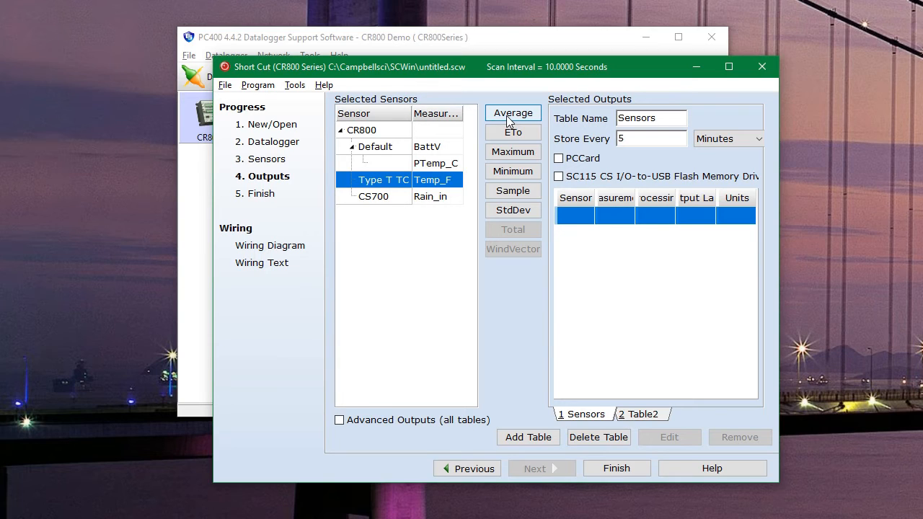
- Add an Average of Type T TC Temp_F and append '_indoor' to its output label
click(513, 114)
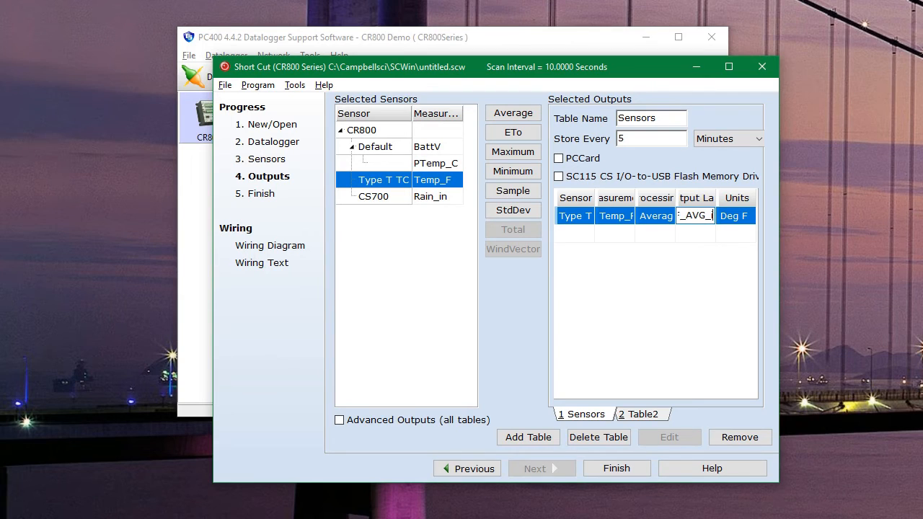
text(_indoor)
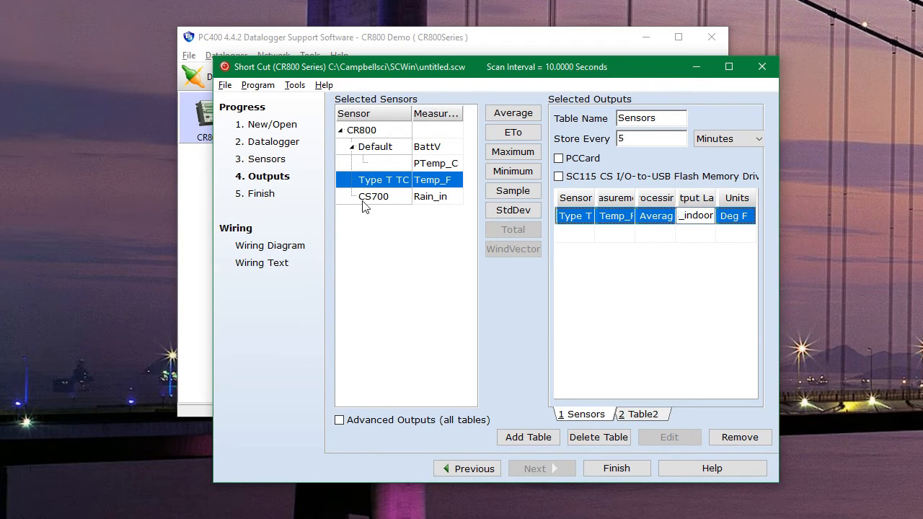
- Add a Total output of CS700 Rain_in to the Sensors table
click(373, 197)
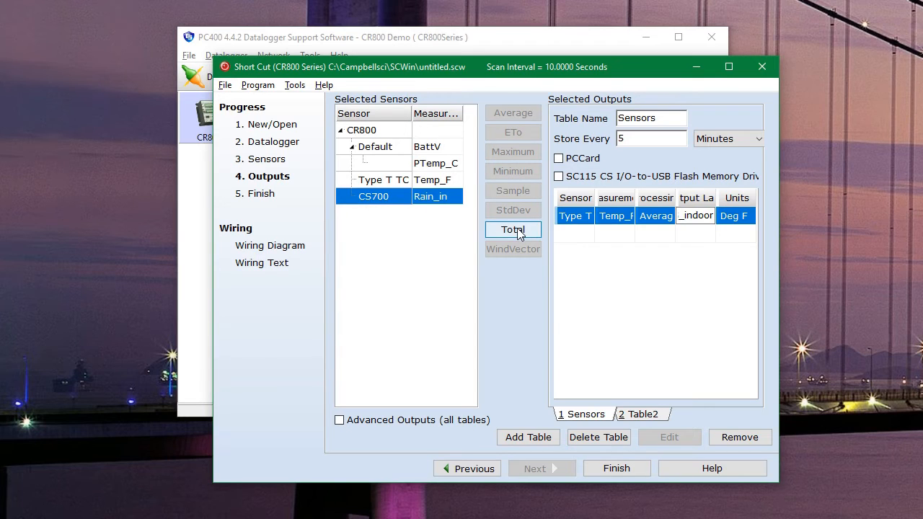
click(513, 230)
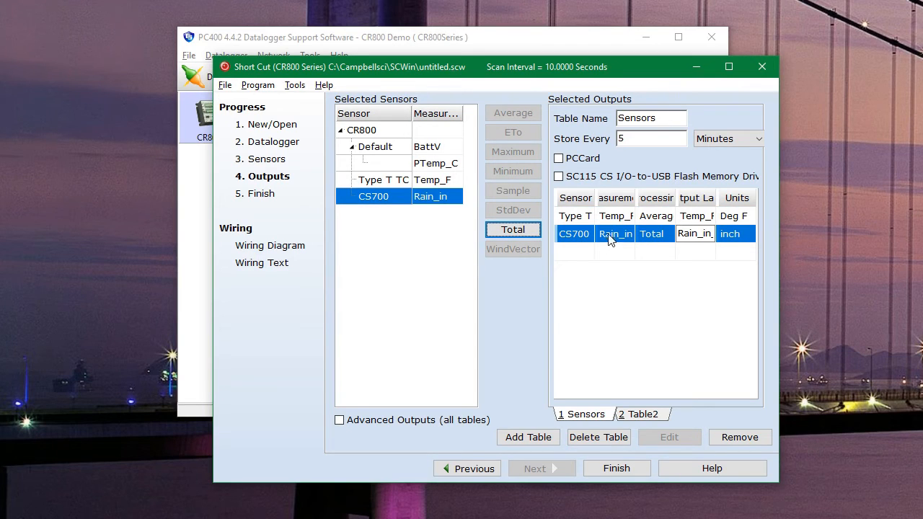
mouse_move(624, 220)
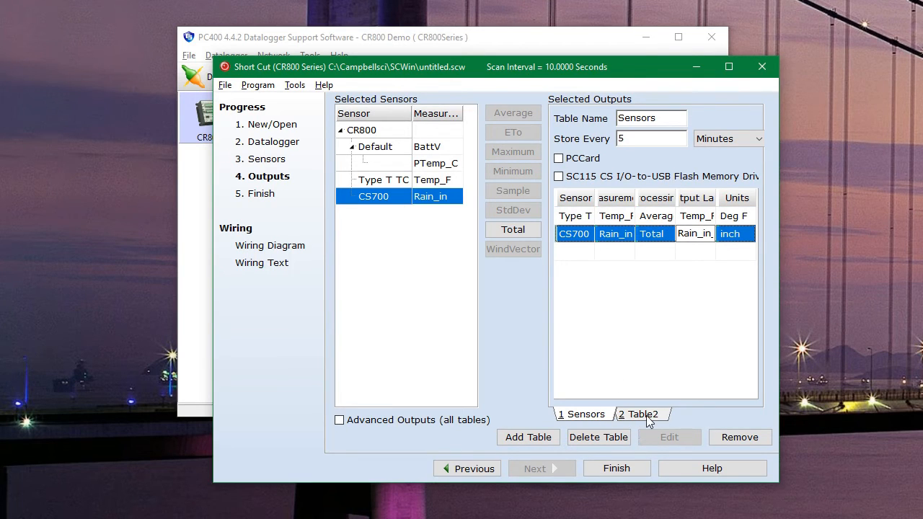
- Rename Table2, the minimum BattV table, to 'Battery'
click(640, 414)
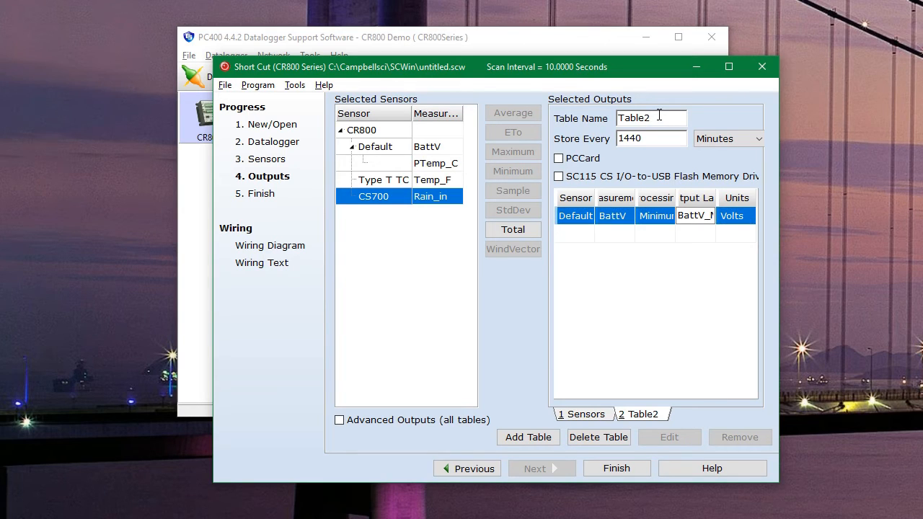
triple_click(650, 118)
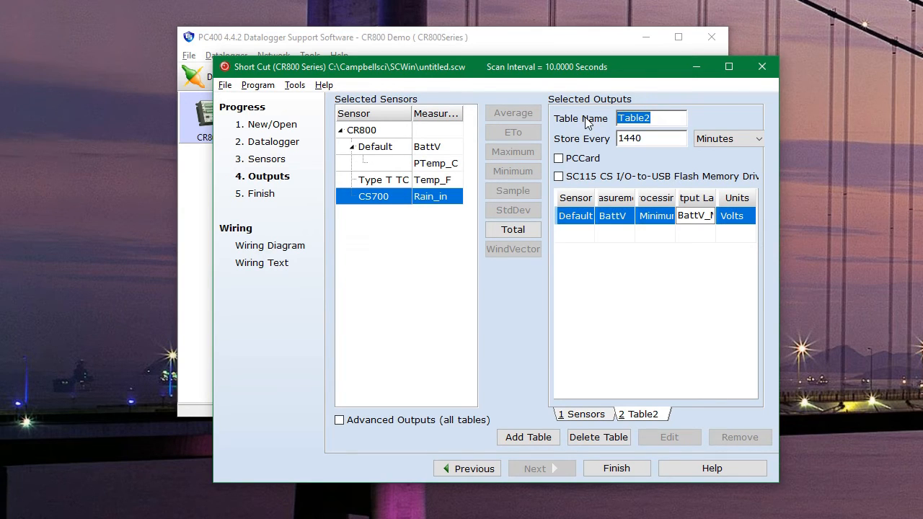
text(Battery)
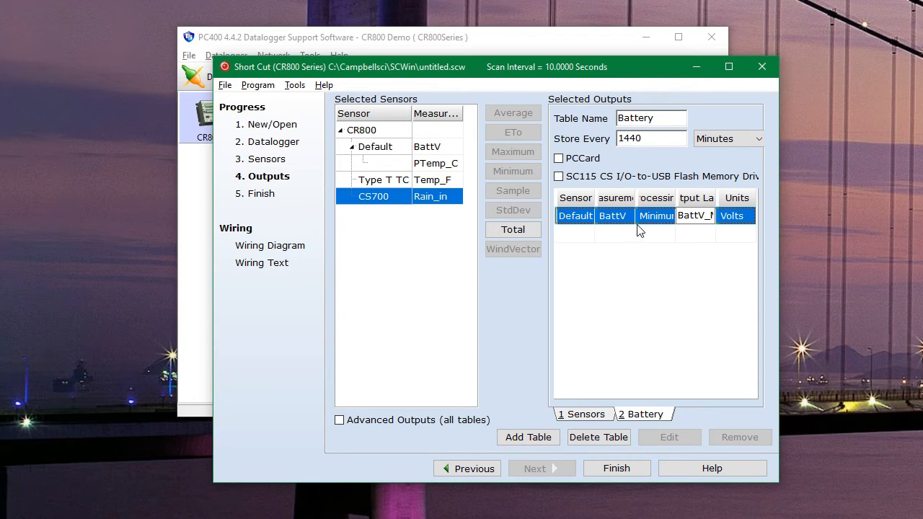
mouse_move(683, 389)
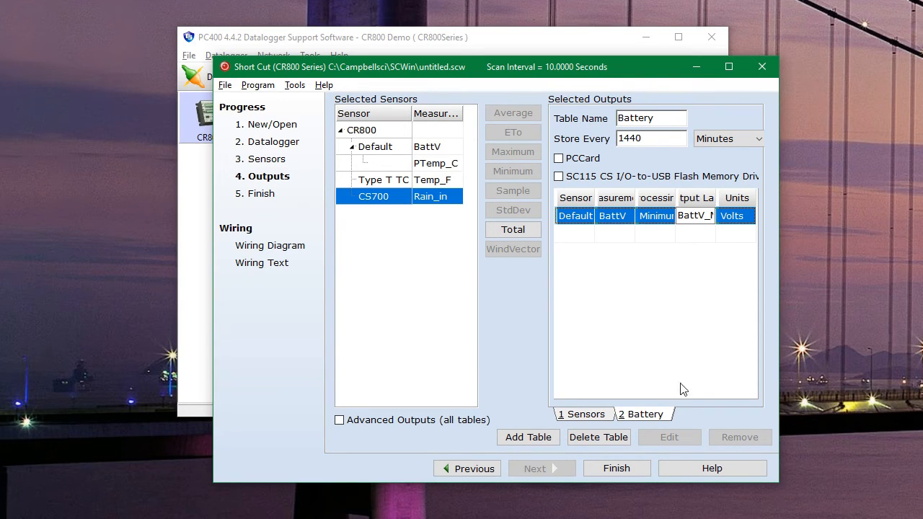
mouse_move(662, 399)
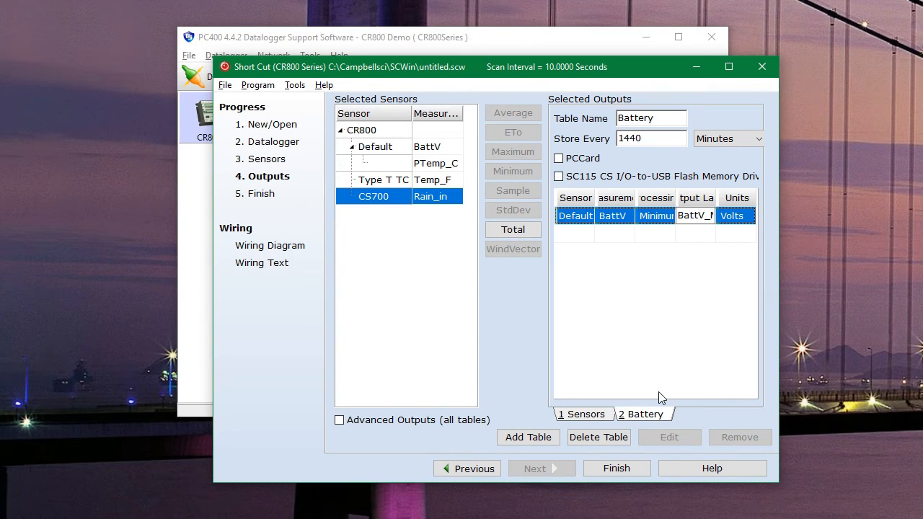
- In Save As, choose the Desktop and enter the file name 'CR800 Demonstration'
click(584, 414)
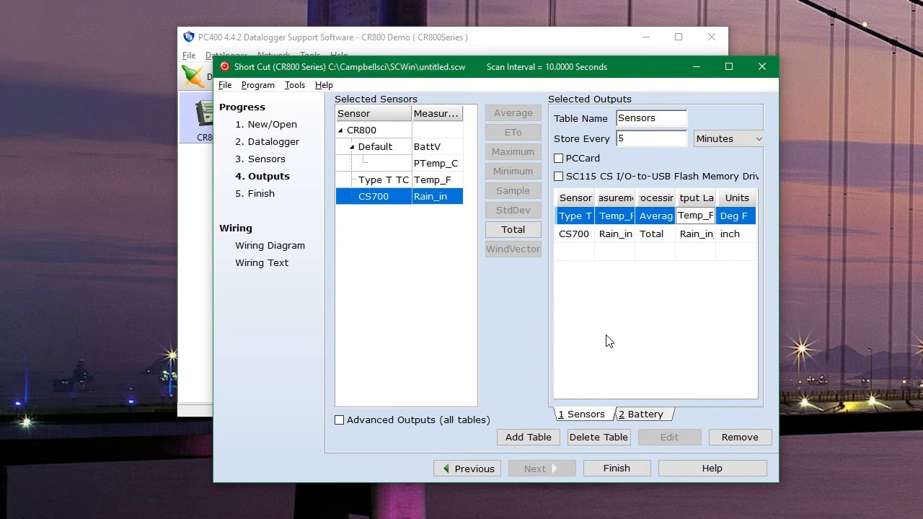
mouse_move(278, 224)
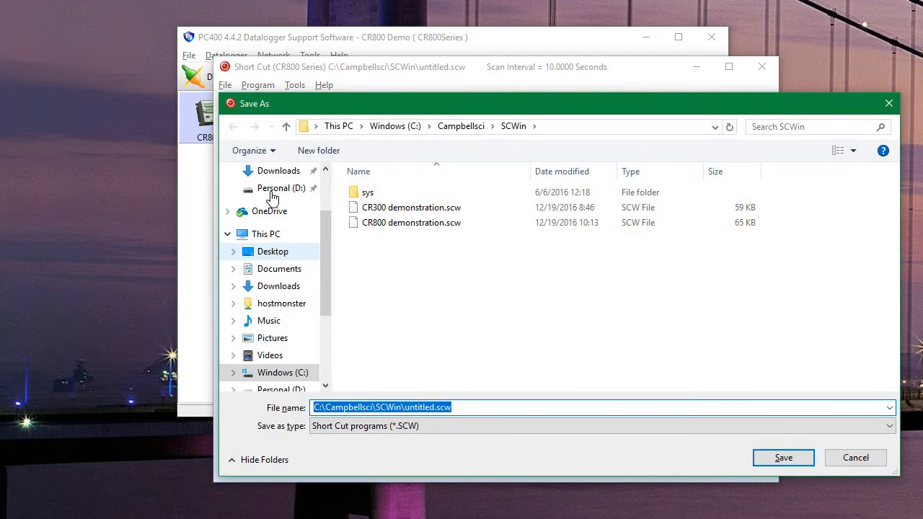
mouse_move(466, 296)
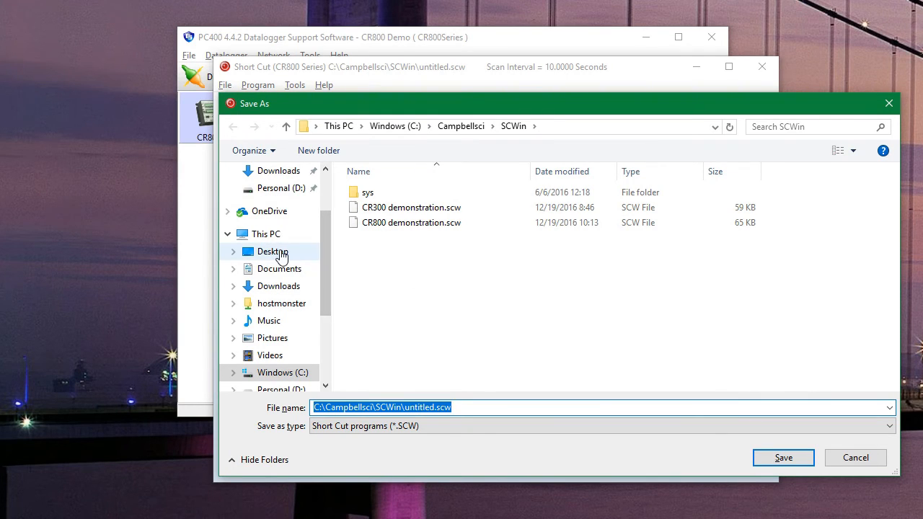
click(271, 251)
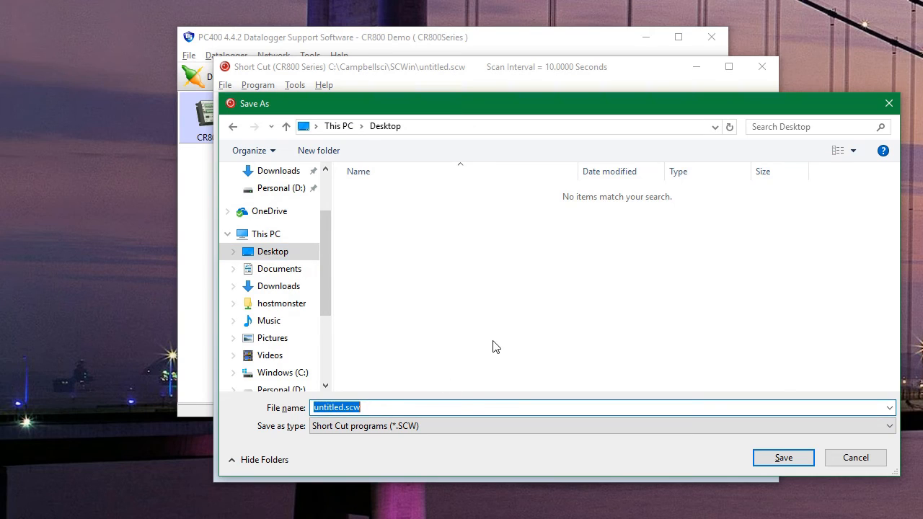
text(C)
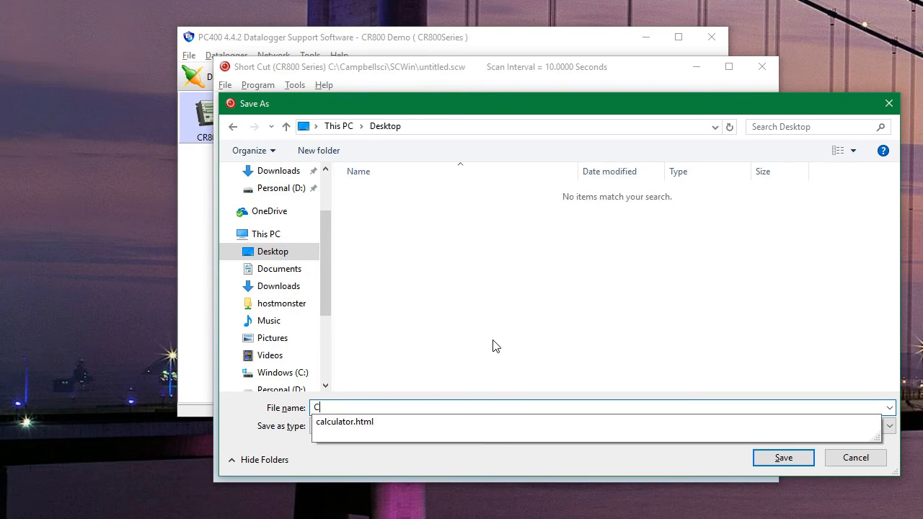
text(R800)
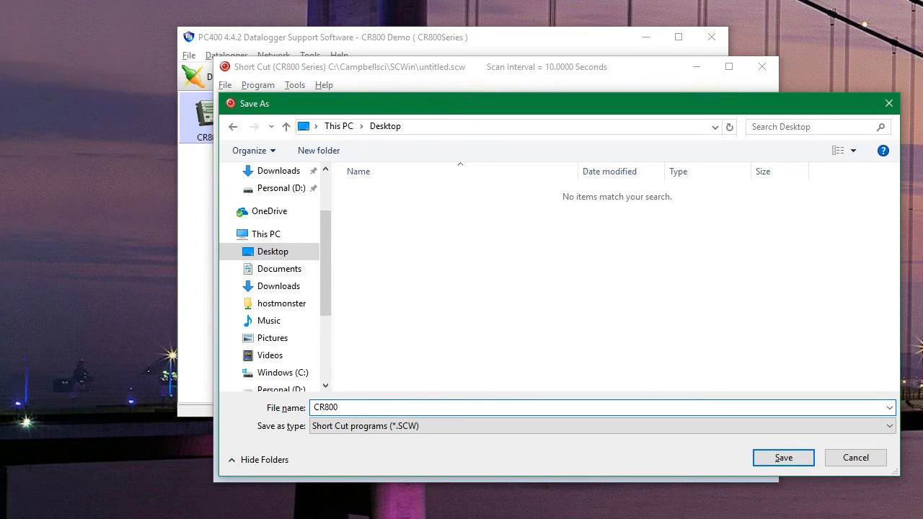
text(Demonstration)
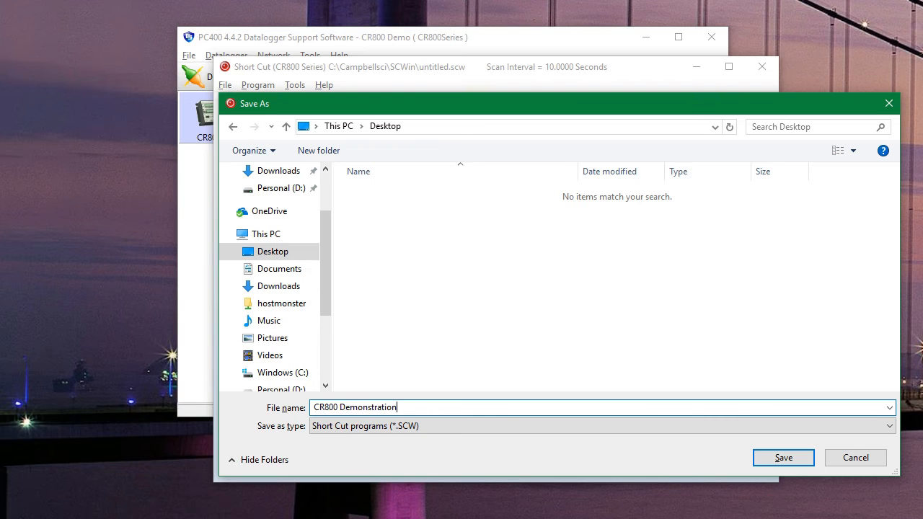
mouse_move(784, 458)
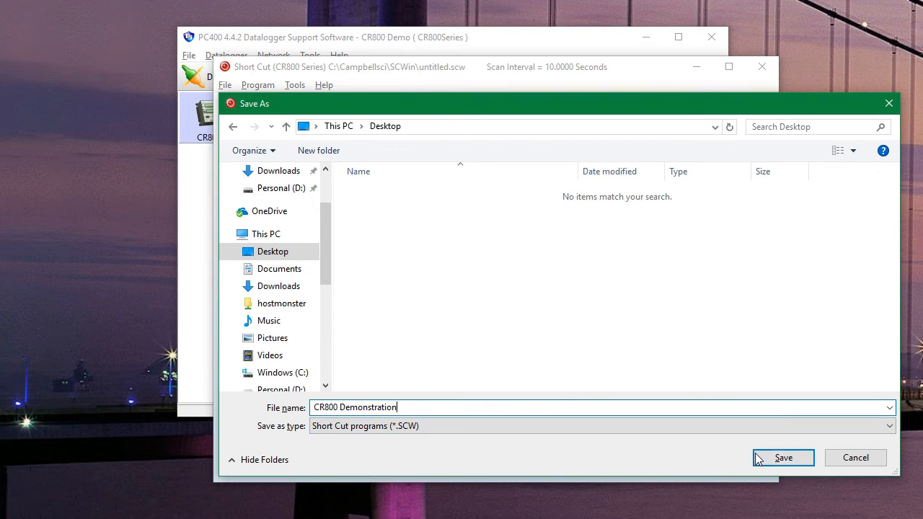
- Save, then send the program to CR800 Demo, deleting associated data tables, and dismiss Compile Results
click(783, 457)
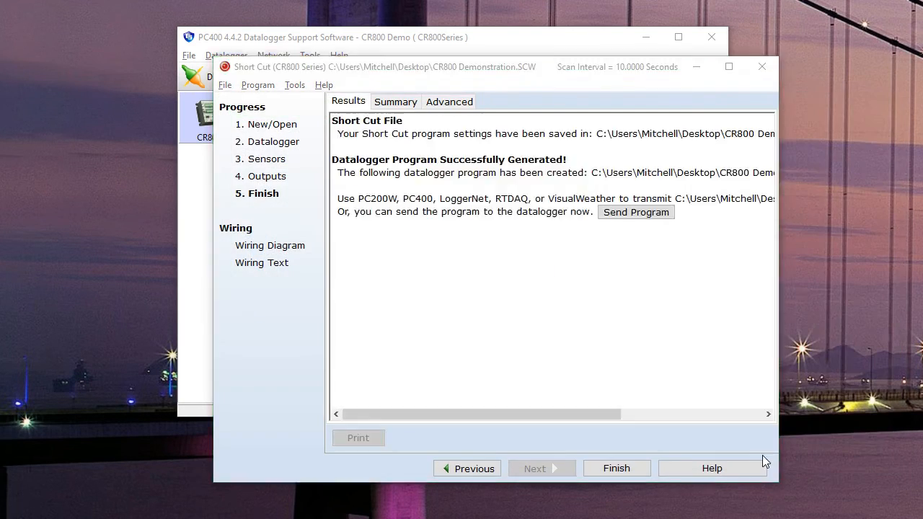
click(635, 212)
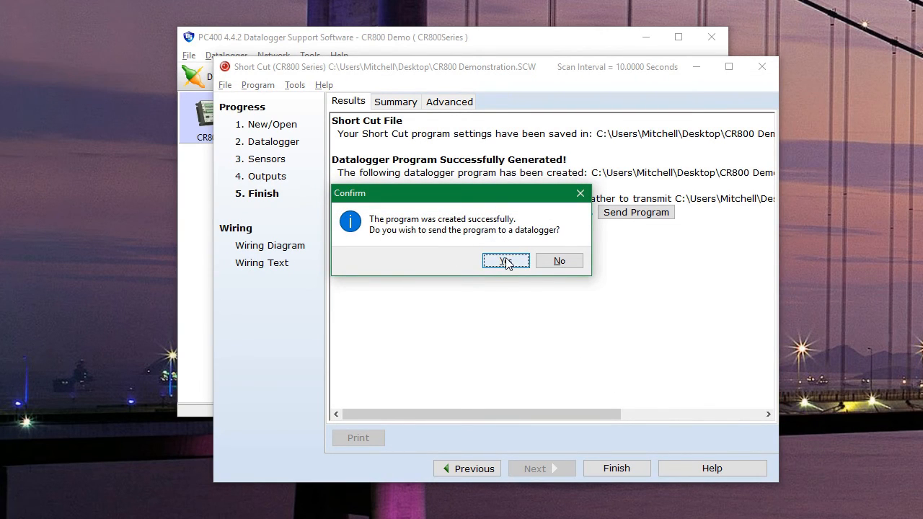
click(505, 260)
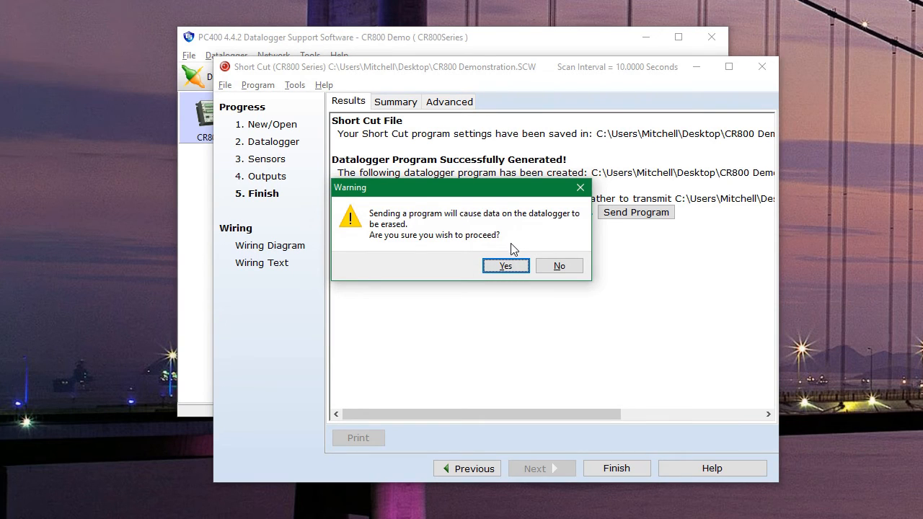
click(505, 266)
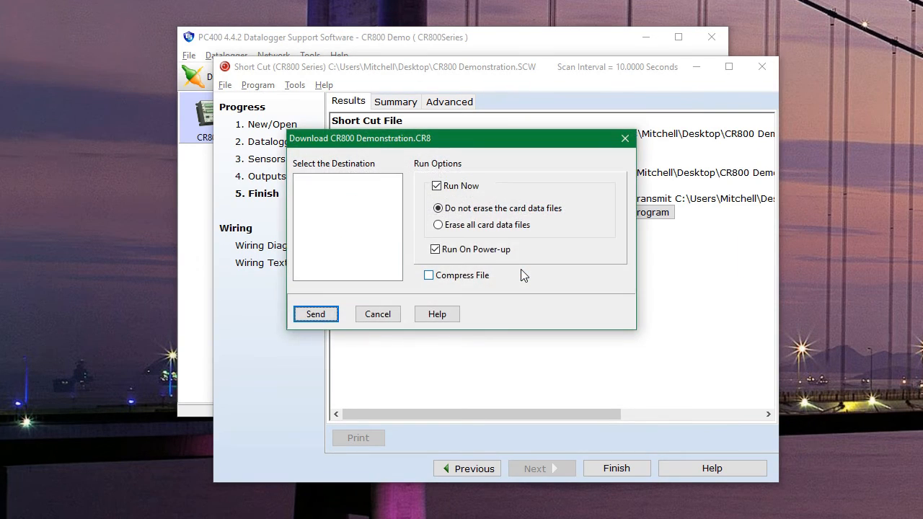
click(320, 180)
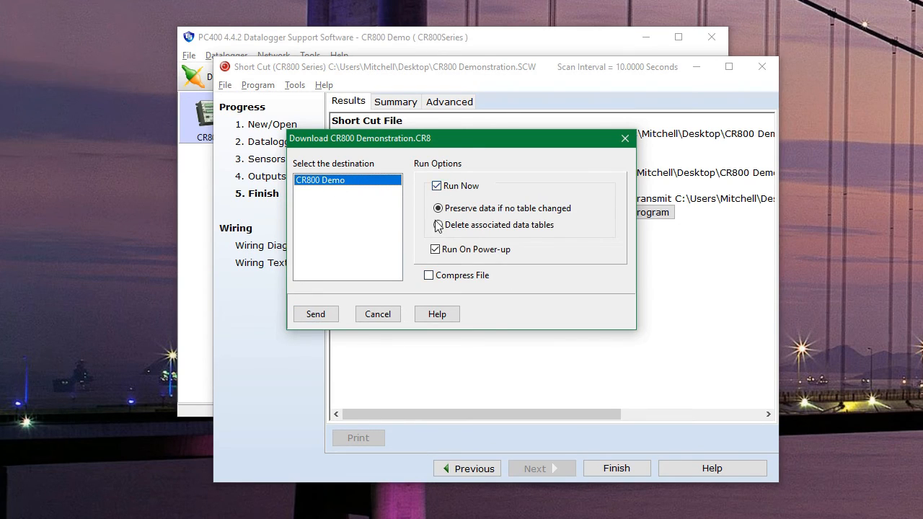
click(438, 225)
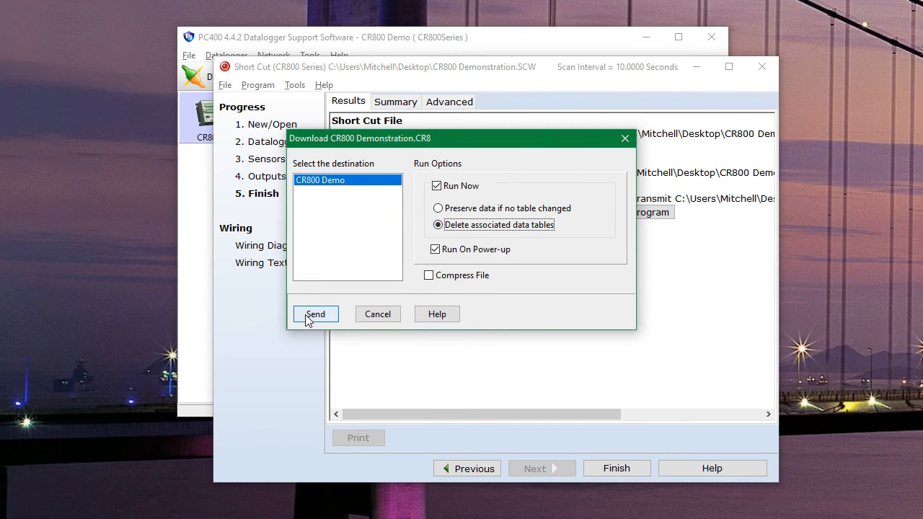
click(316, 313)
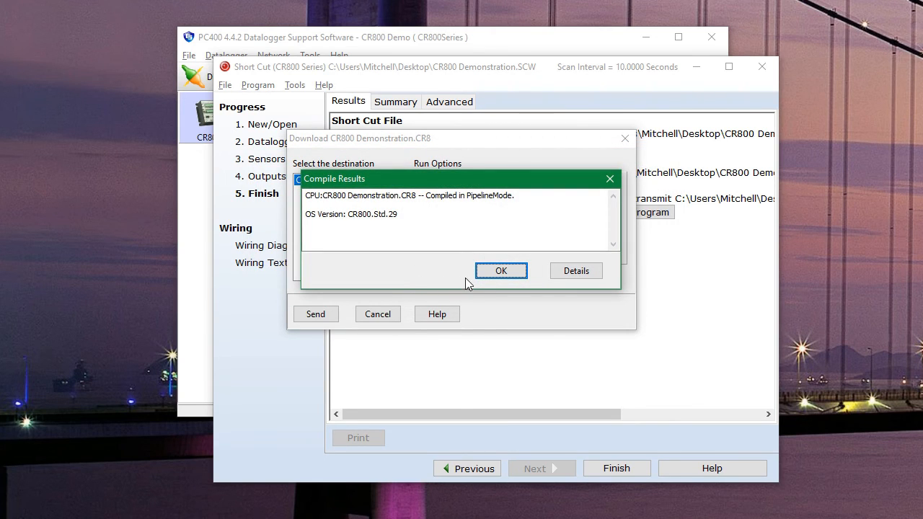
click(501, 270)
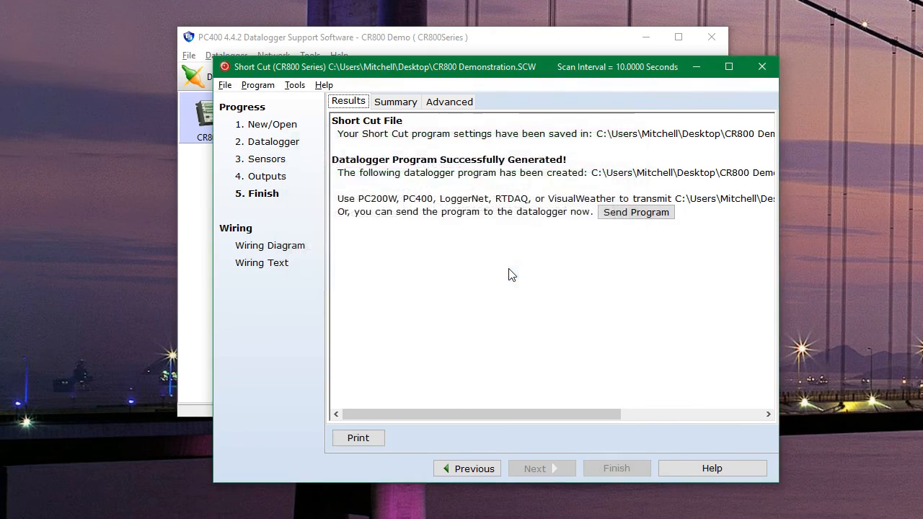
mouse_move(275, 246)
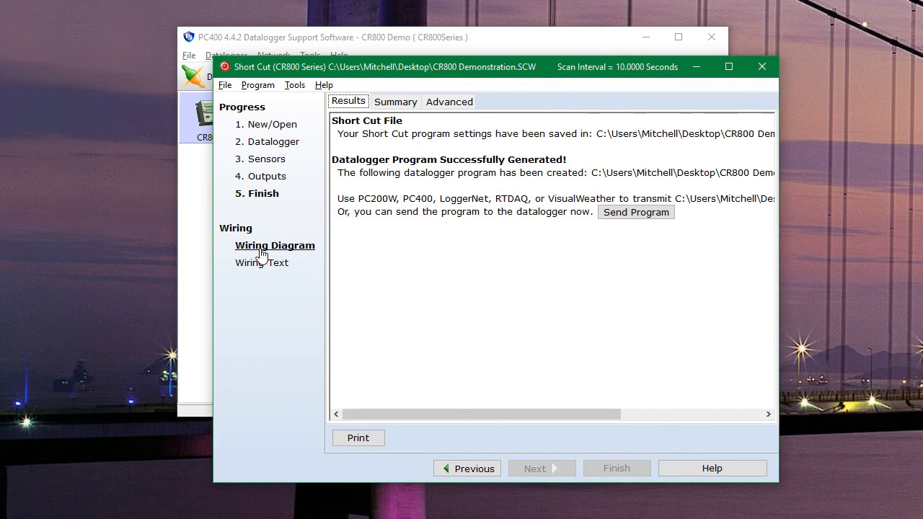
- View the thermocouple and rain gauge wiring diagram, then exit Short Cut
click(274, 245)
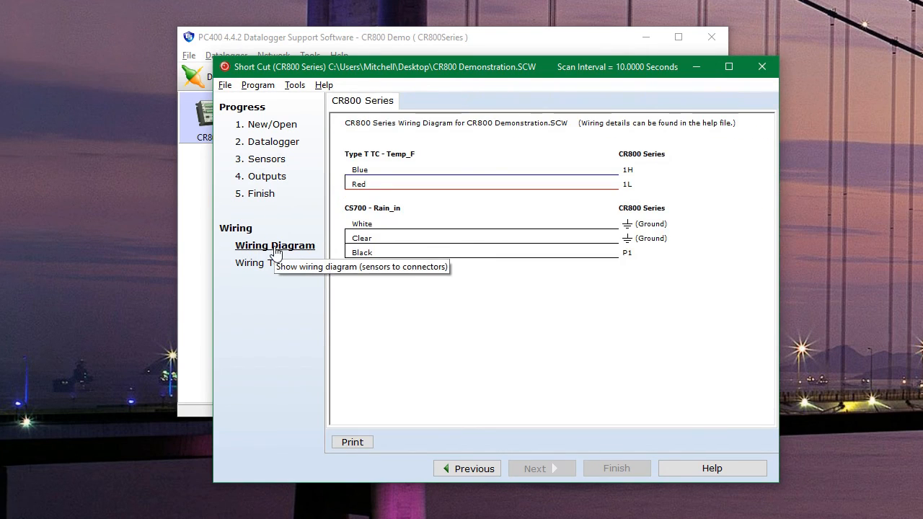
mouse_move(317, 250)
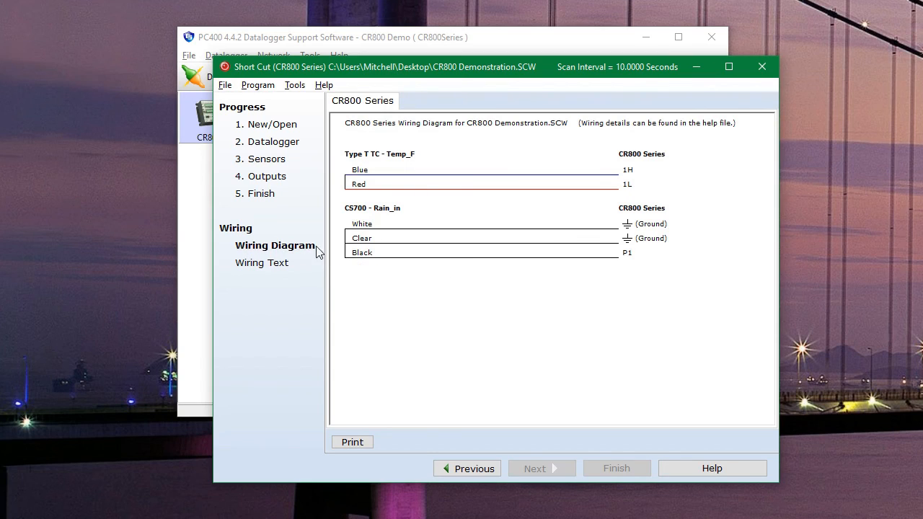
mouse_move(482, 200)
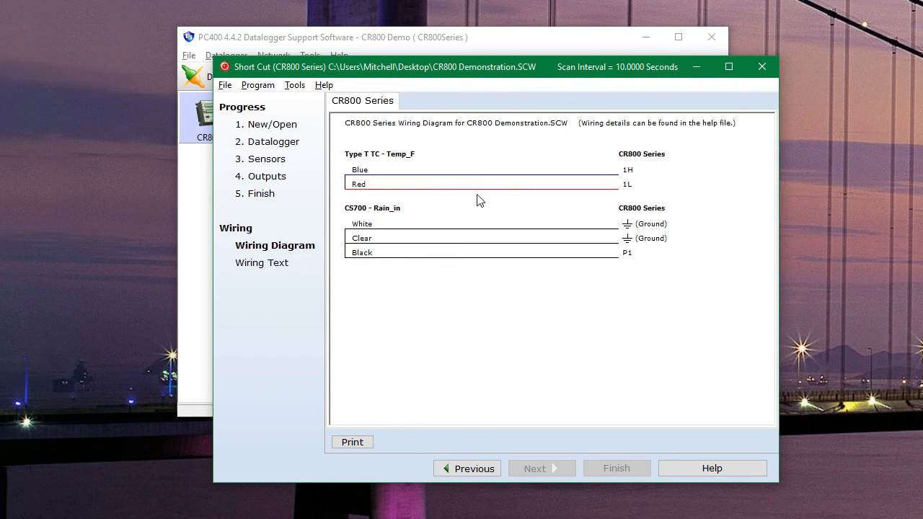
mouse_move(515, 212)
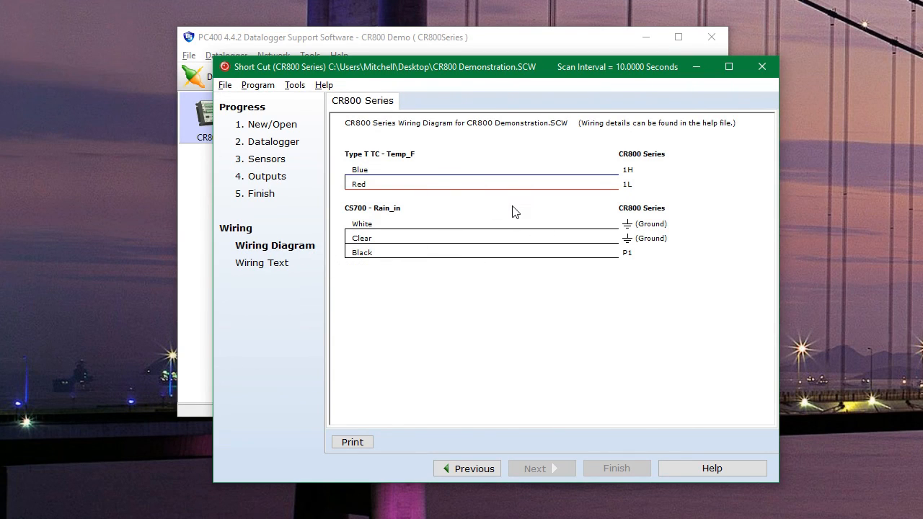
mouse_move(368, 164)
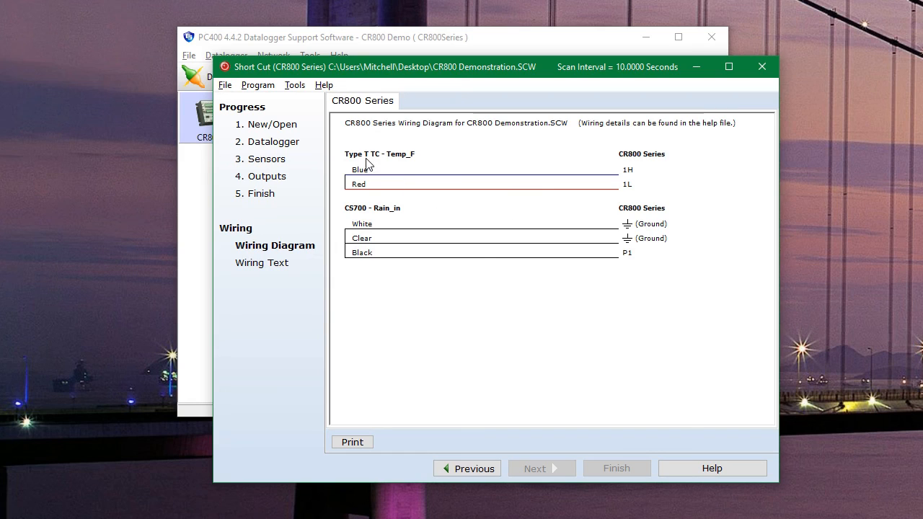
mouse_move(628, 191)
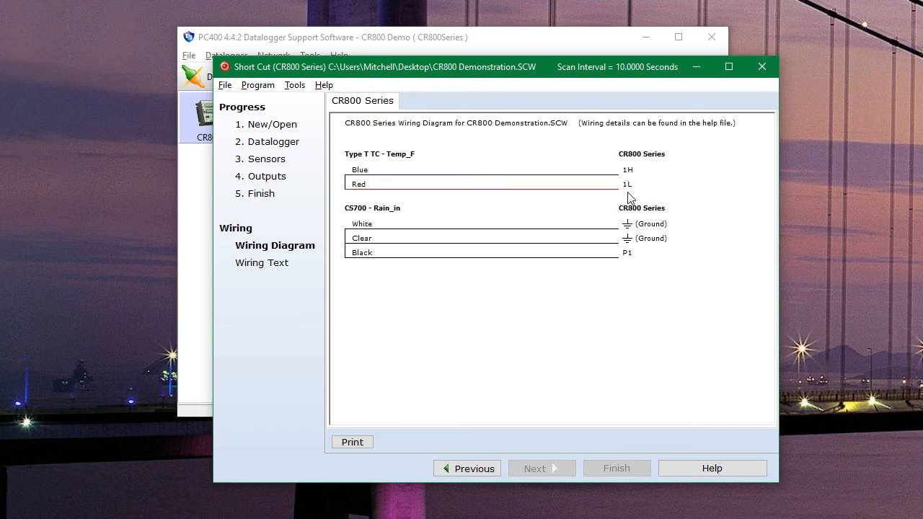
mouse_move(757, 86)
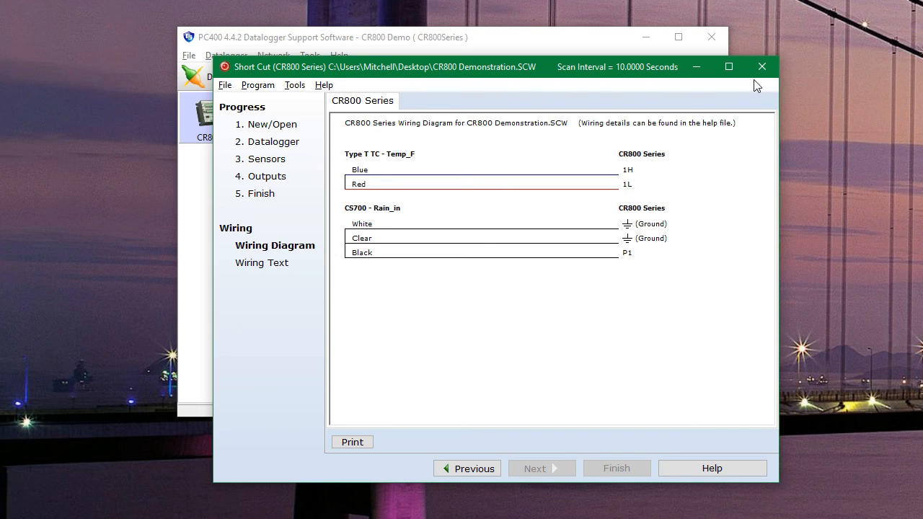
click(762, 66)
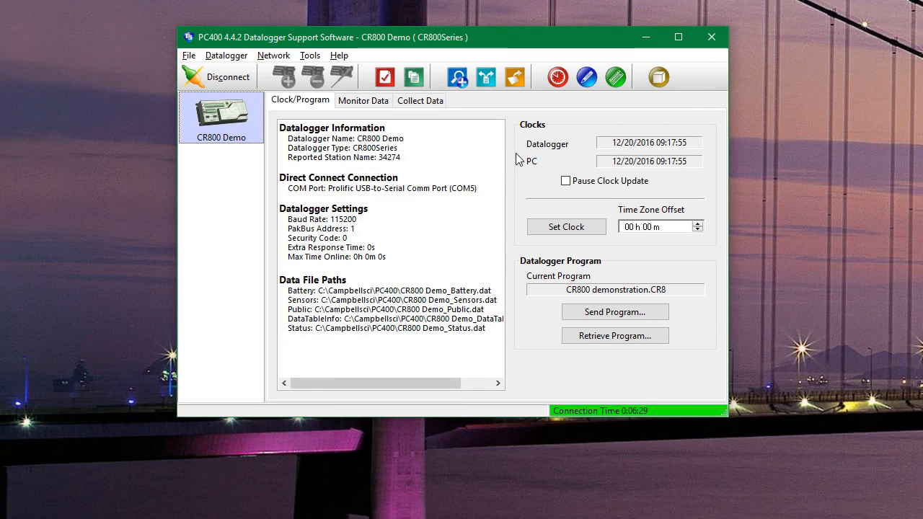